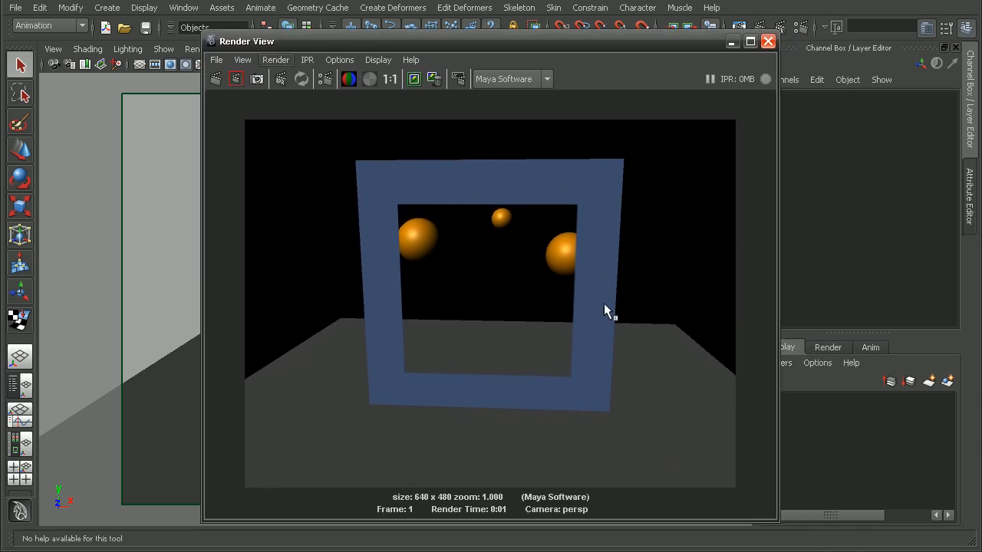
{"action": "mouse_move", "coordinate": [387, 222]}
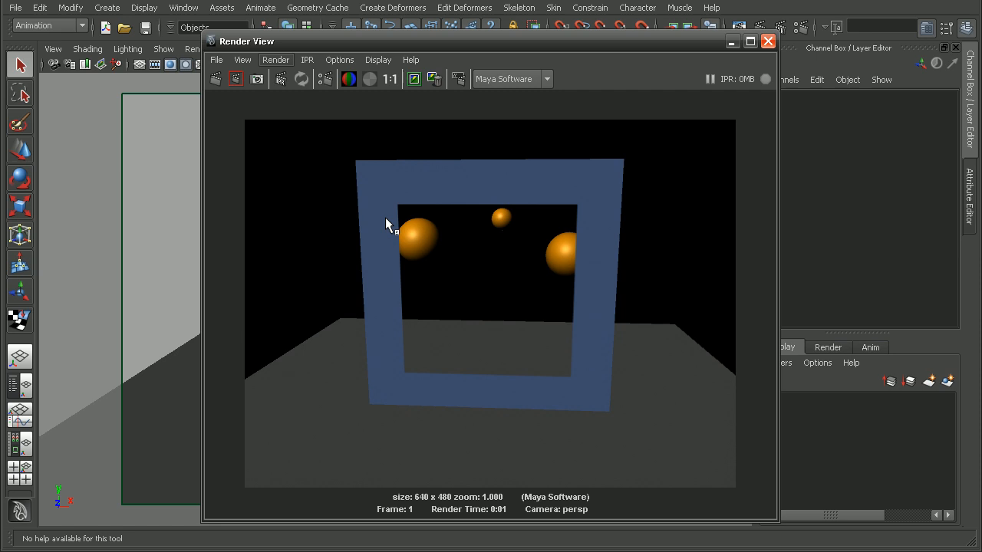
{"action": "mouse_move", "coordinate": [419, 375]}
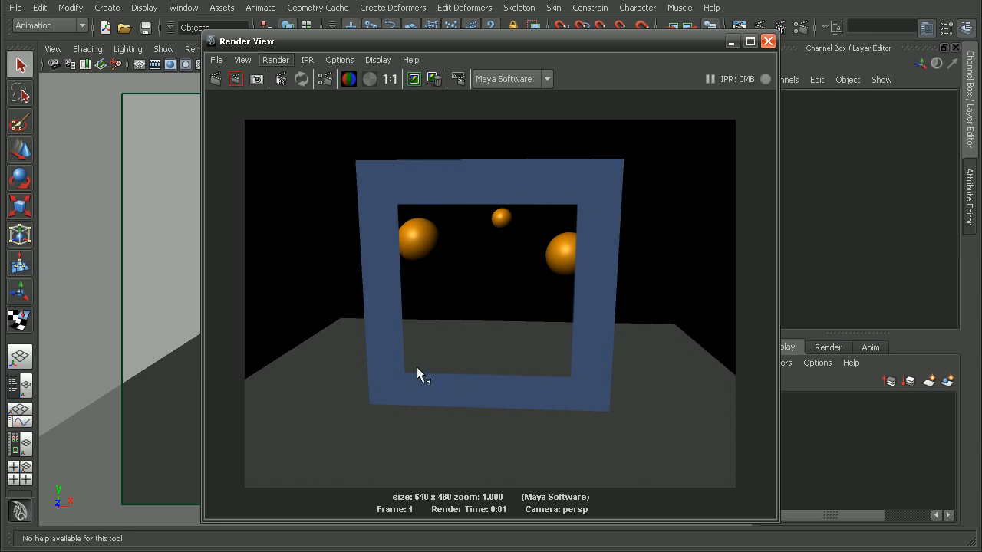
{"action": "mouse_move", "coordinate": [489, 205]}
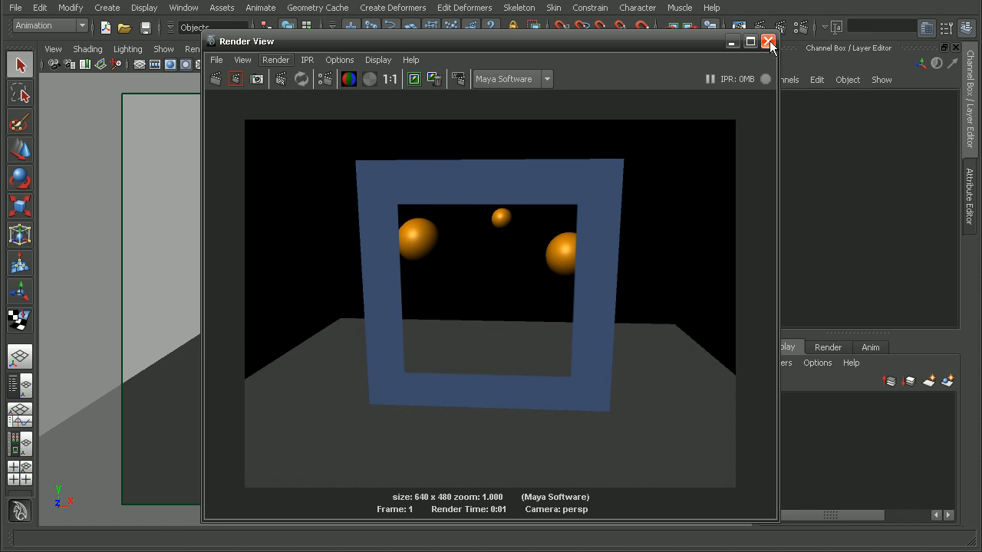
Step: Close the Render View and show the Hypershade with blinn1's attributes beside the top view
{"action": "left_click", "coordinate": [768, 41]}
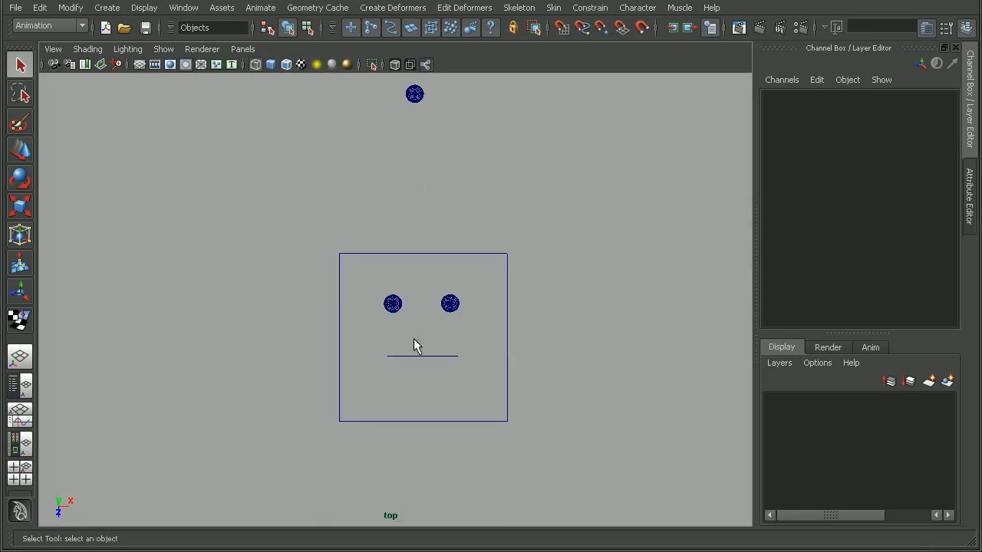
{"action": "left_click", "coordinate": [422, 358]}
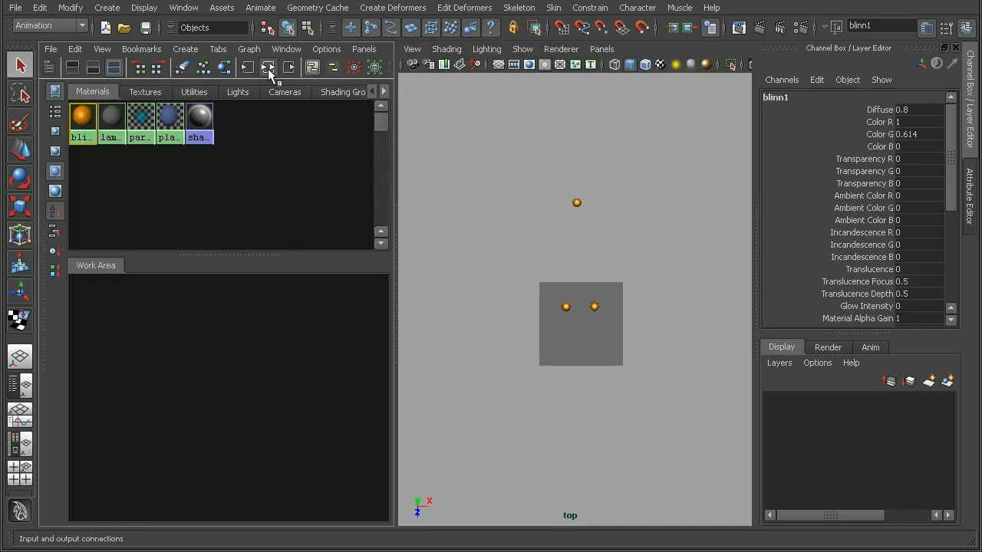
Step: Graph plane_alpha's network, with file1 feeding its shading group, and switch to perspective view
{"action": "left_click", "coordinate": [269, 68]}
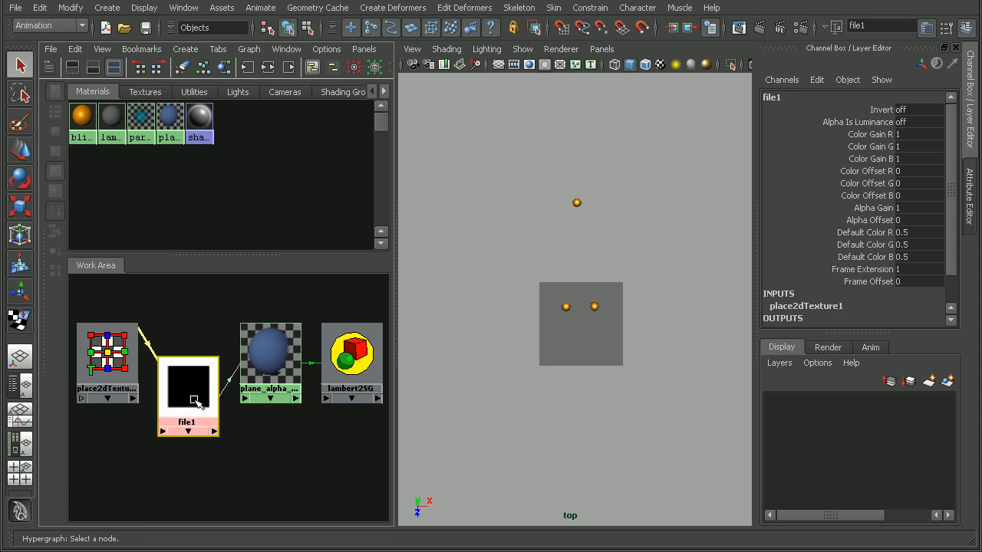
{"action": "mouse_move", "coordinate": [269, 356]}
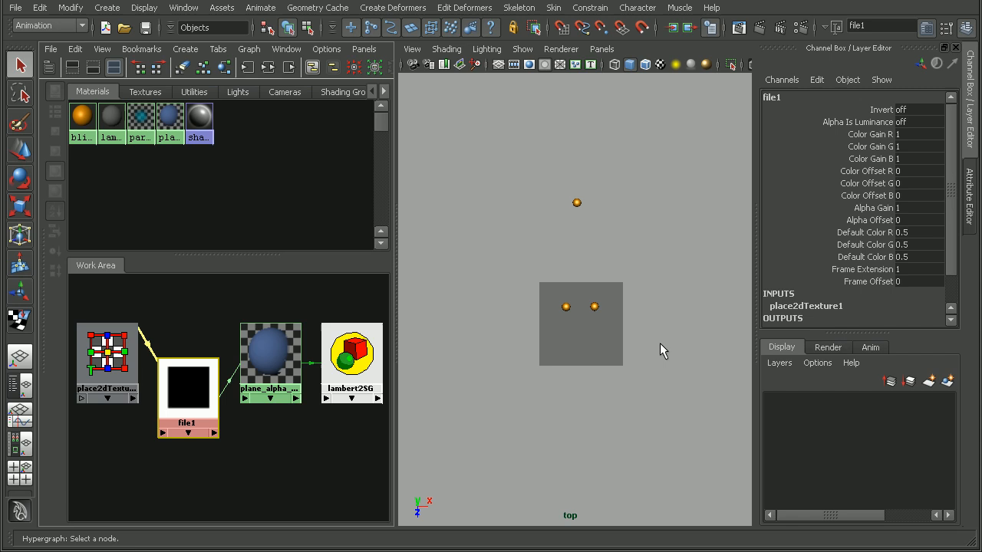
{"action": "mouse_move", "coordinate": [589, 413]}
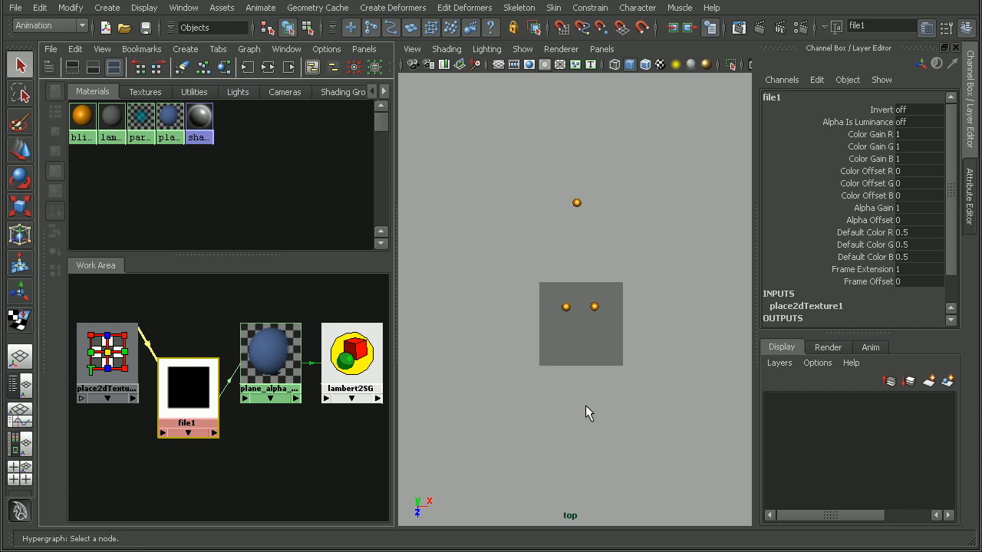
{"action": "key", "text": "space"}
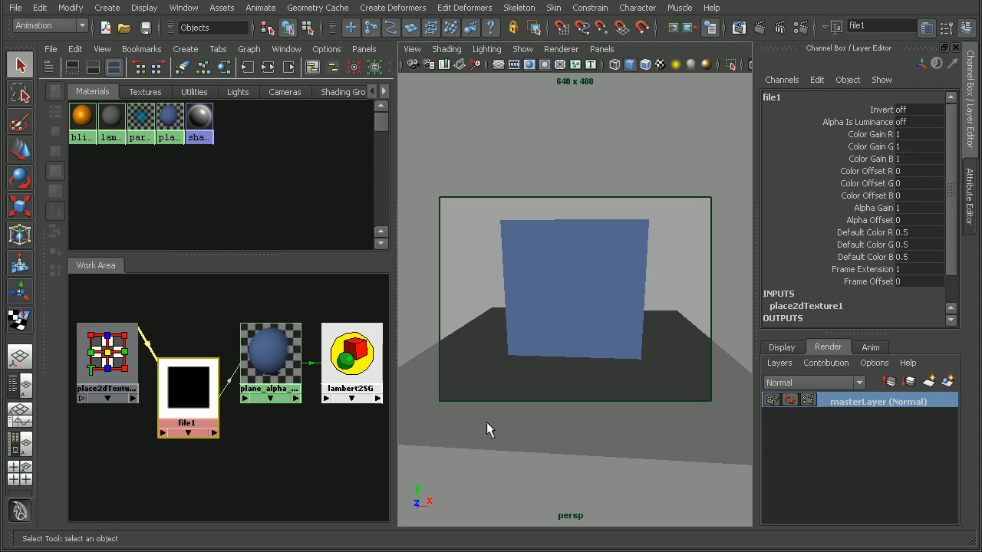
Step: Duplicate masterLayer, rename the copy luminanceDepth, and open its layer attributes
{"action": "right_click", "coordinate": [878, 401]}
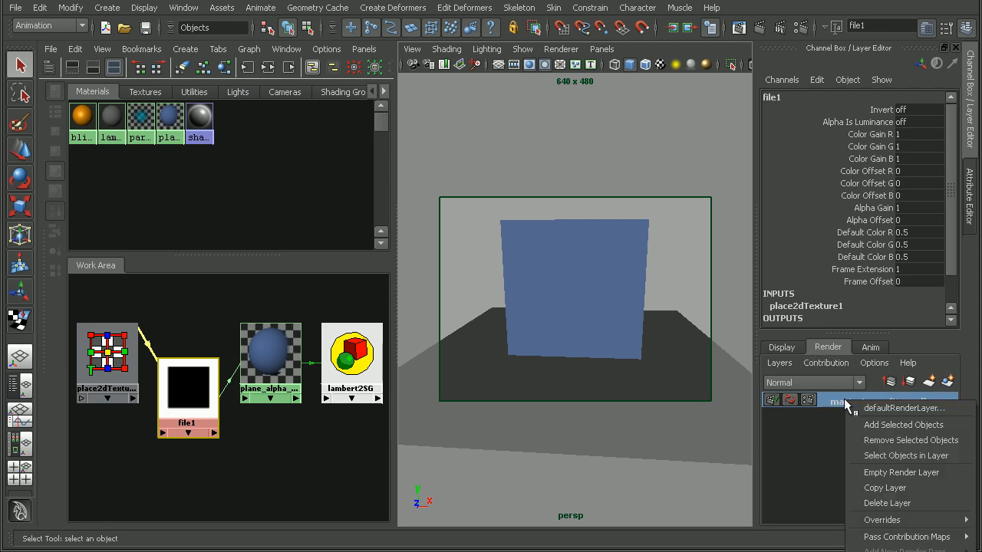
{"action": "mouse_move", "coordinate": [885, 488]}
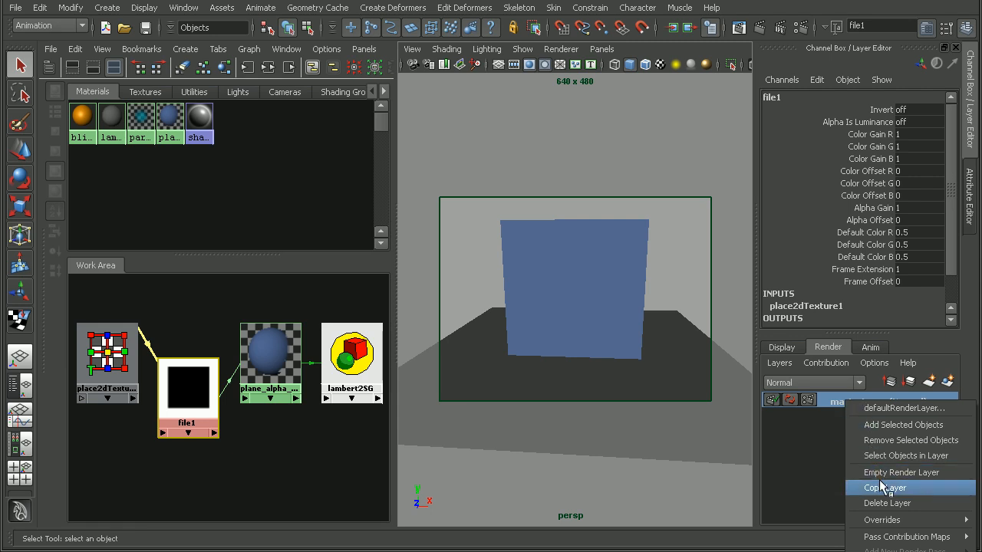
{"action": "left_click", "coordinate": [884, 487]}
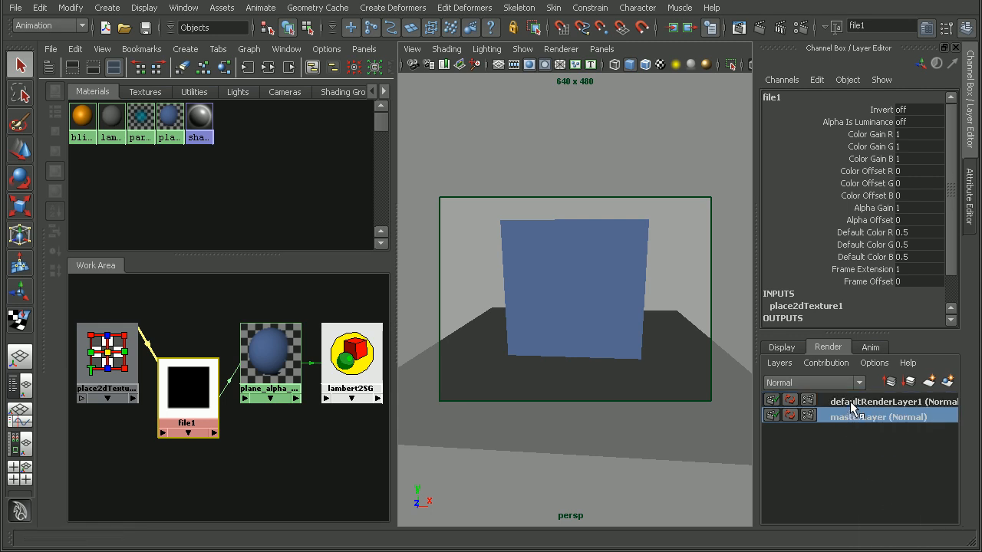
{"action": "double_click", "coordinate": [875, 401]}
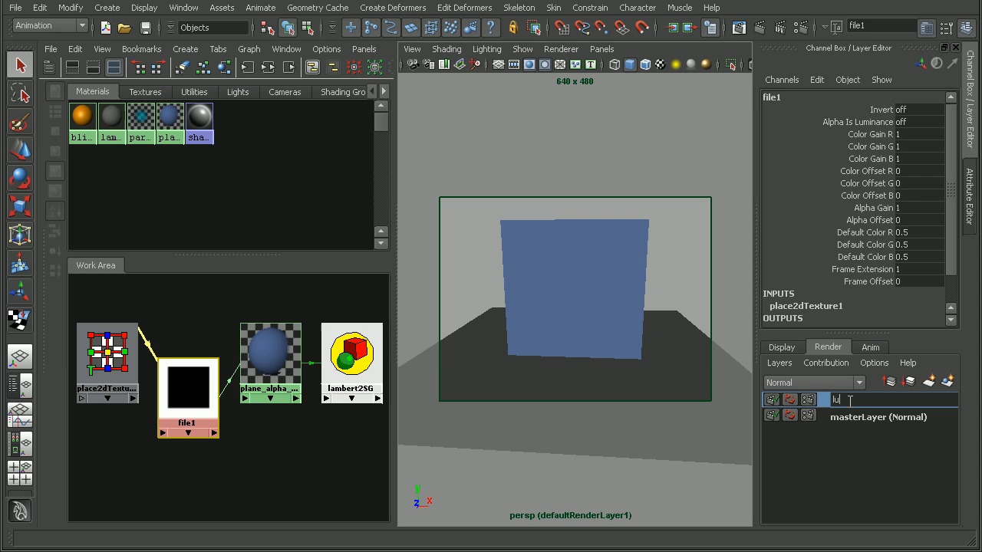
{"action": "type", "text": "lumianceDepth"}
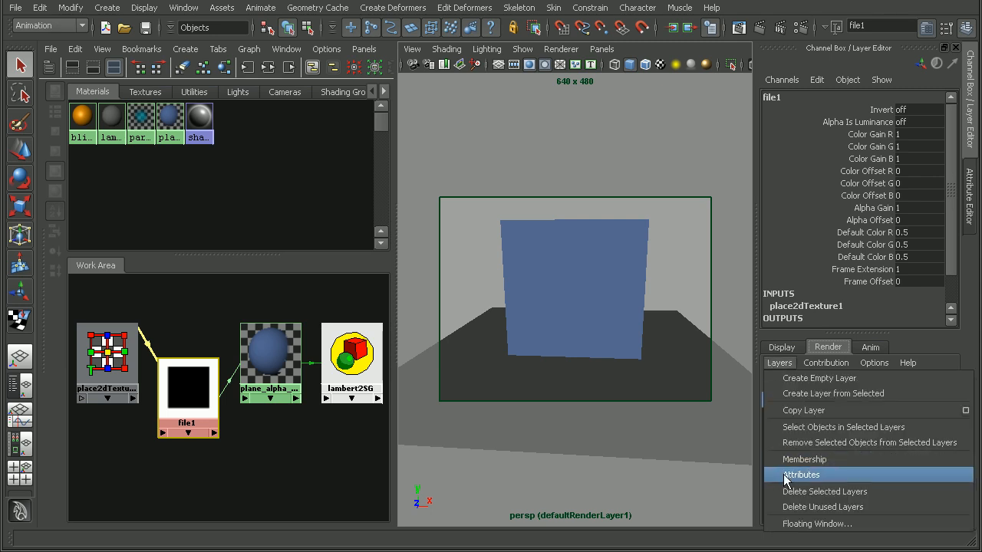
{"action": "left_click", "coordinate": [801, 475]}
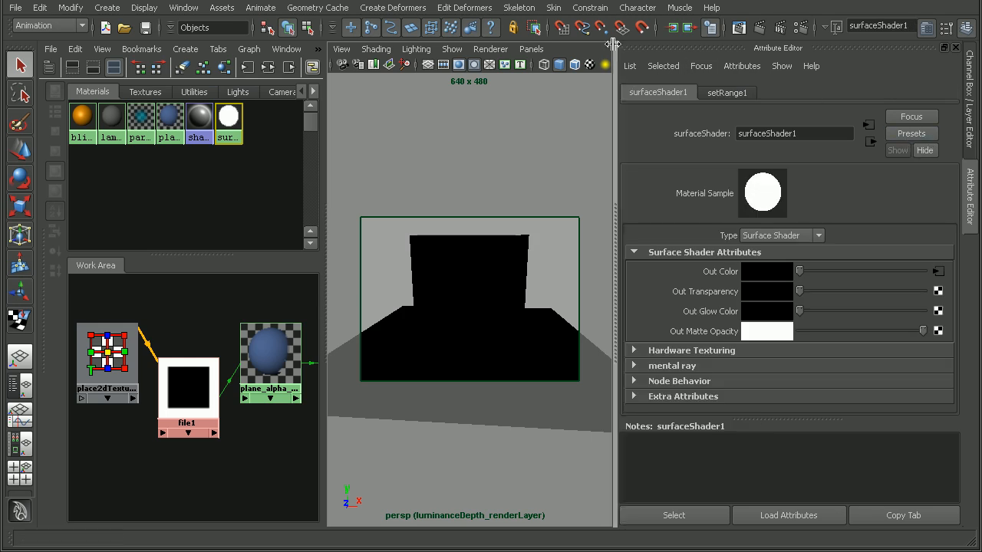
{"action": "mouse_move", "coordinate": [739, 29]}
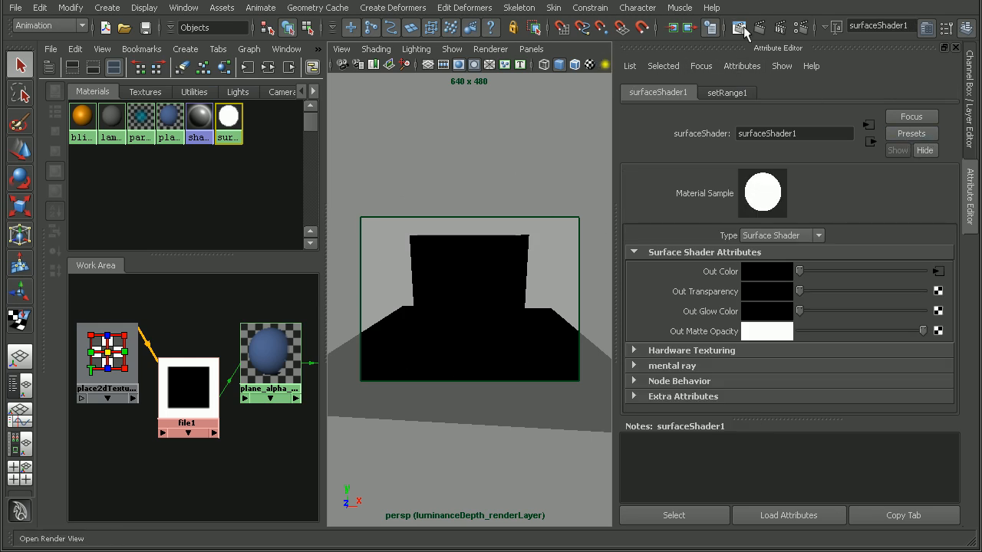
Step: Render the luminanceDepth layer's current frame, showing the white wall and floor on black
{"action": "left_click", "coordinate": [739, 28]}
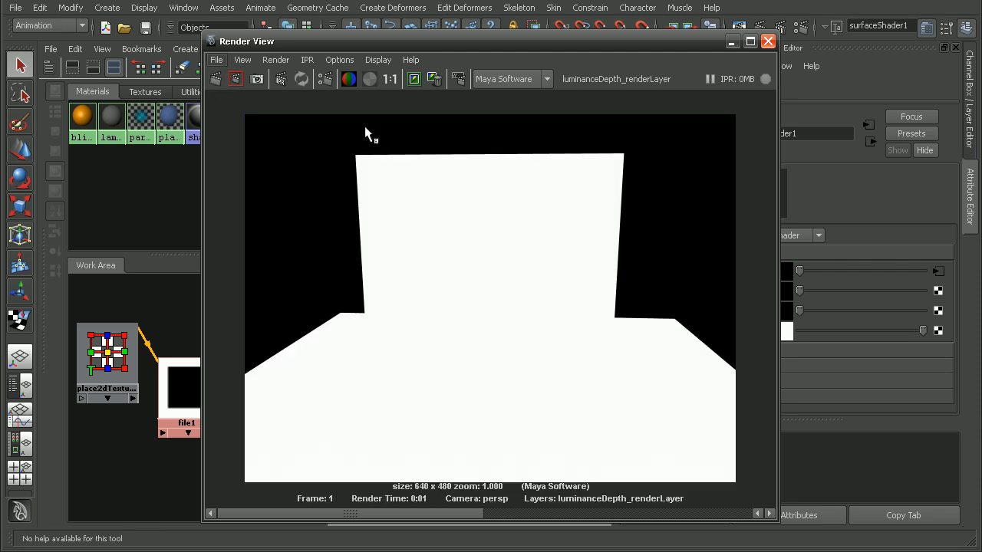
{"action": "mouse_move", "coordinate": [515, 388]}
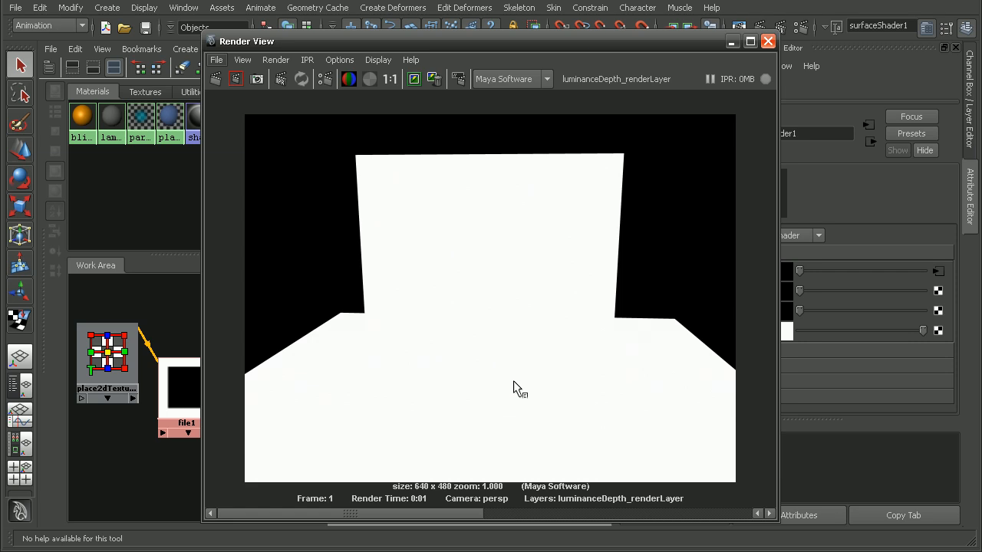
{"action": "mouse_move", "coordinate": [545, 303]}
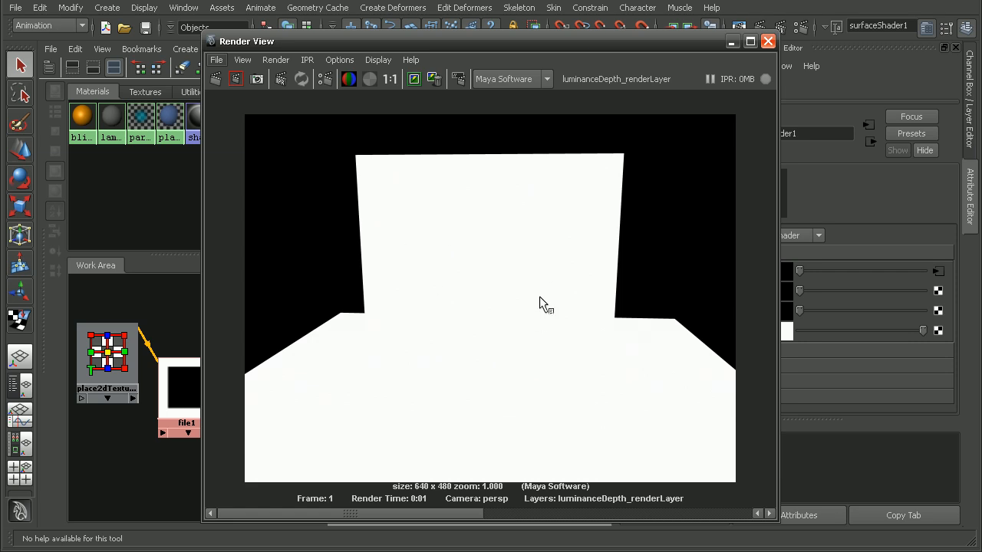
{"action": "mouse_move", "coordinate": [518, 298]}
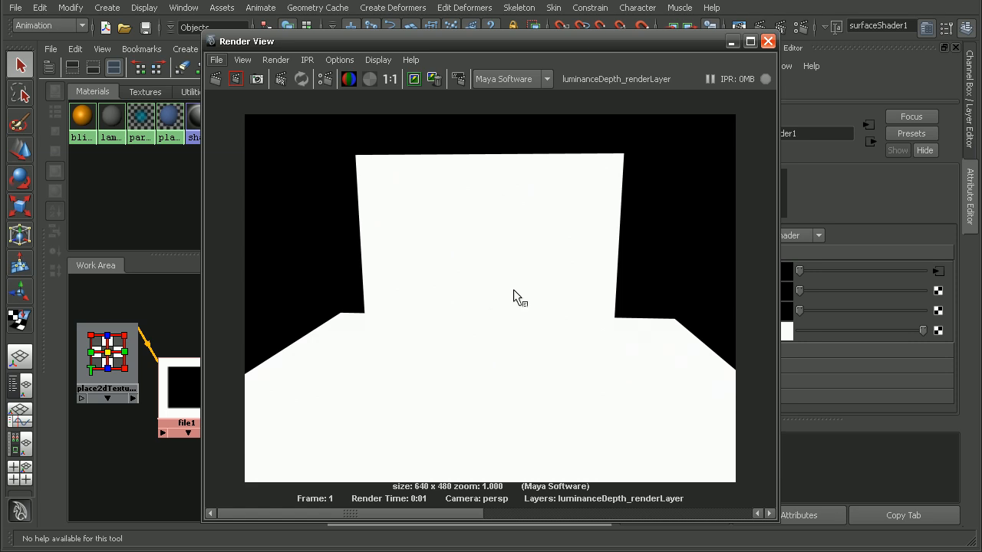
{"action": "mouse_move", "coordinate": [580, 281]}
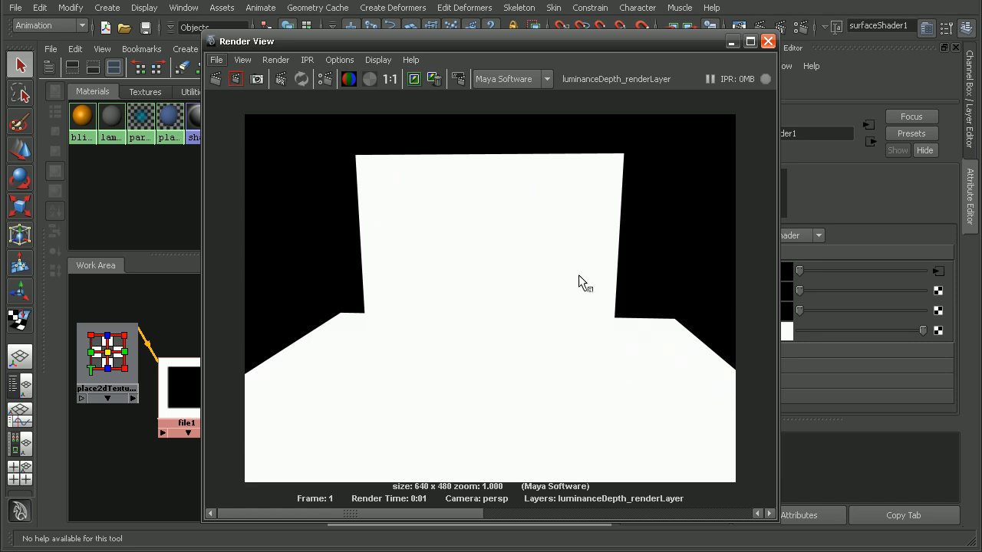
{"action": "mouse_move", "coordinate": [583, 342]}
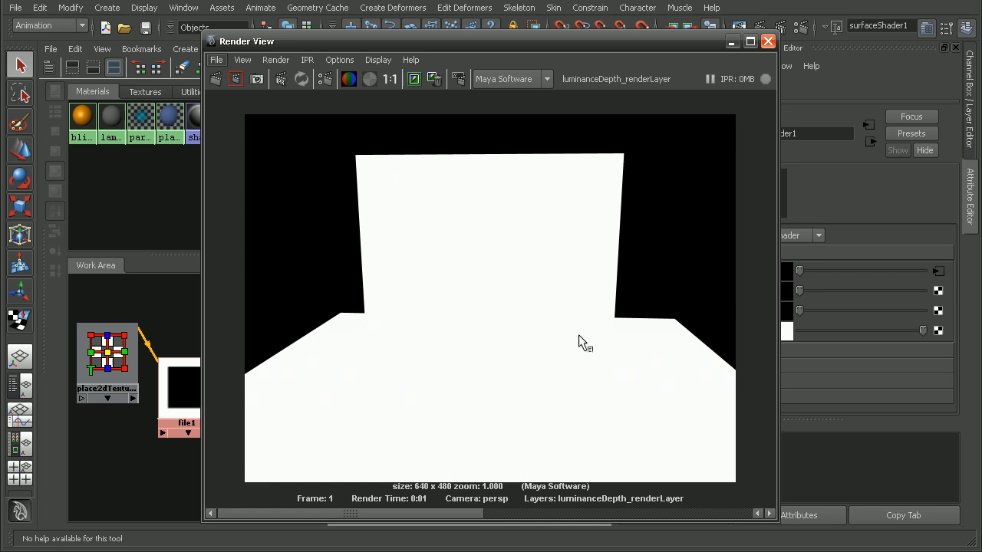
{"action": "mouse_move", "coordinate": [576, 277]}
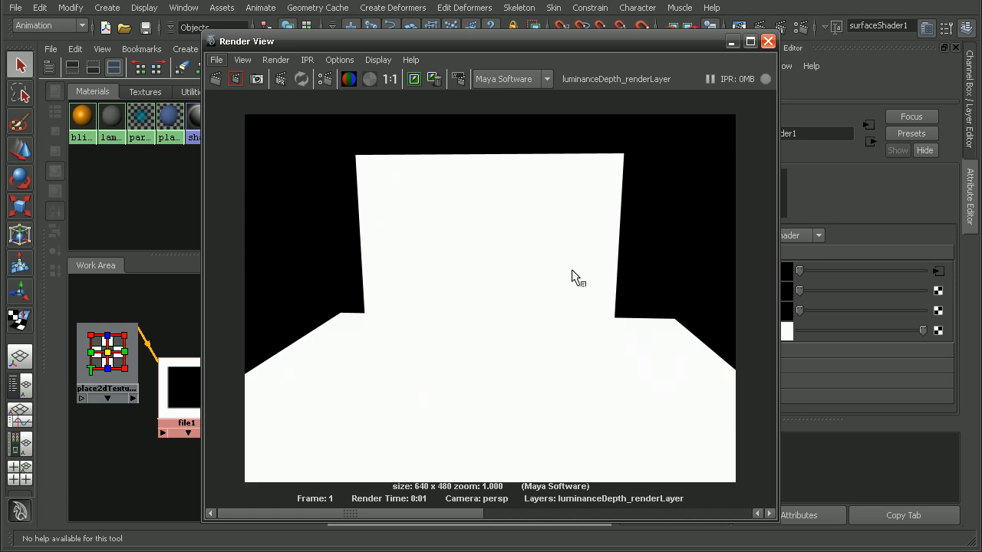
{"action": "mouse_move", "coordinate": [753, 90]}
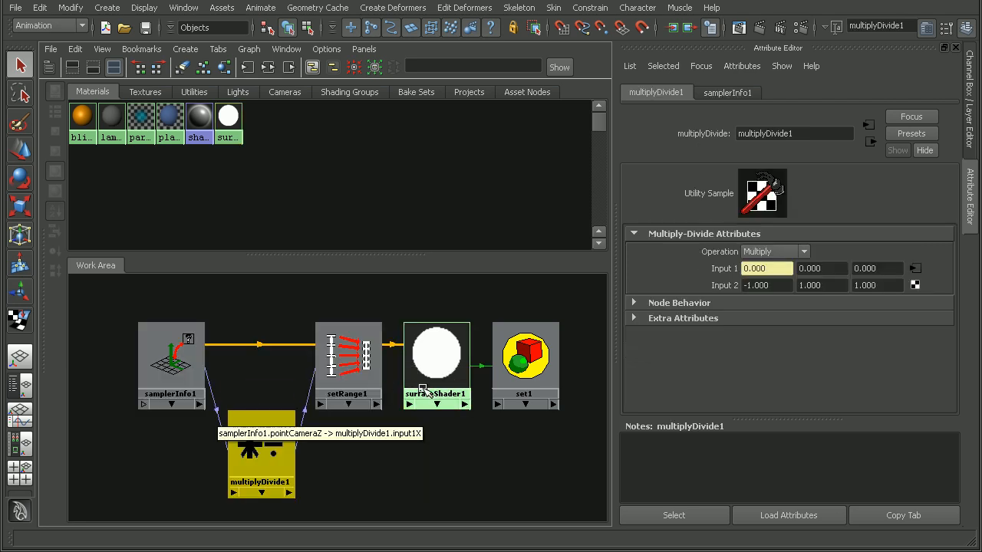
{"action": "mouse_move", "coordinate": [448, 359]}
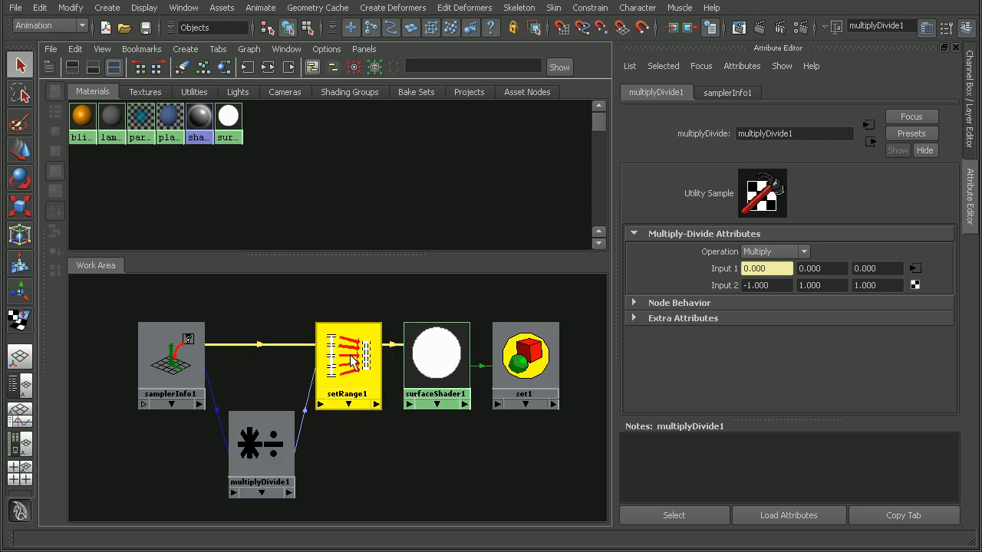
Step: Select setRange1 and focus its Old Min field, with the old range at 0.1–10000
{"action": "left_click", "coordinate": [348, 364]}
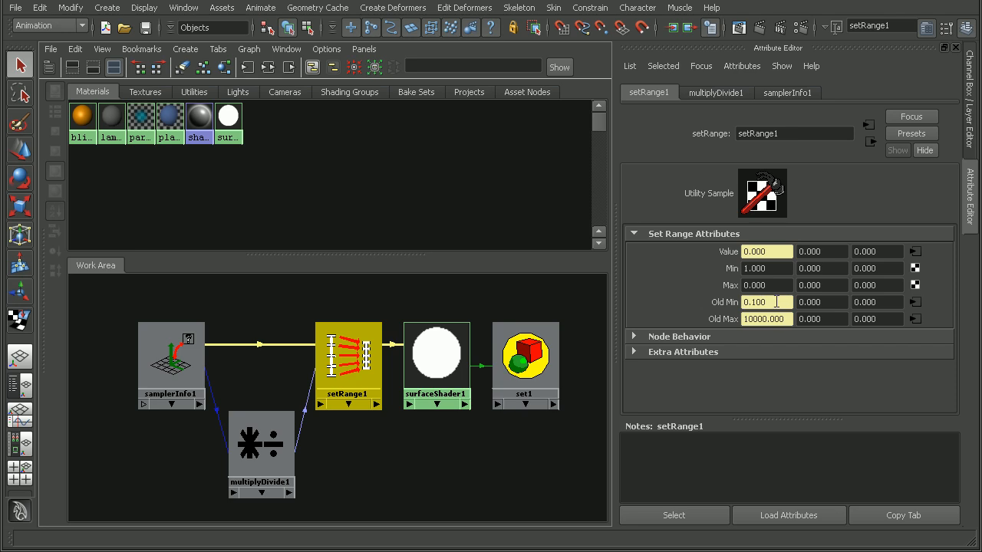
{"action": "left_click", "coordinate": [766, 301]}
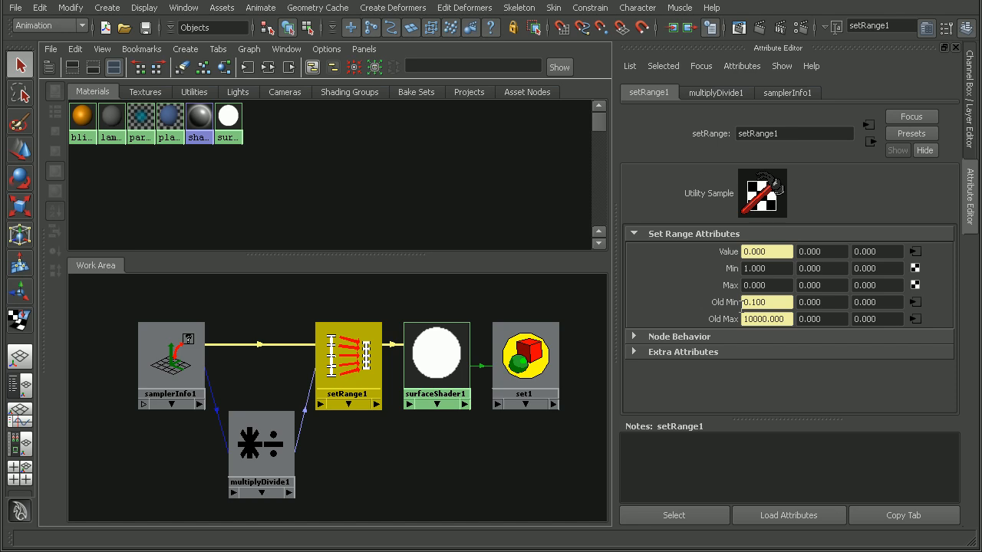
{"action": "mouse_move", "coordinate": [549, 360]}
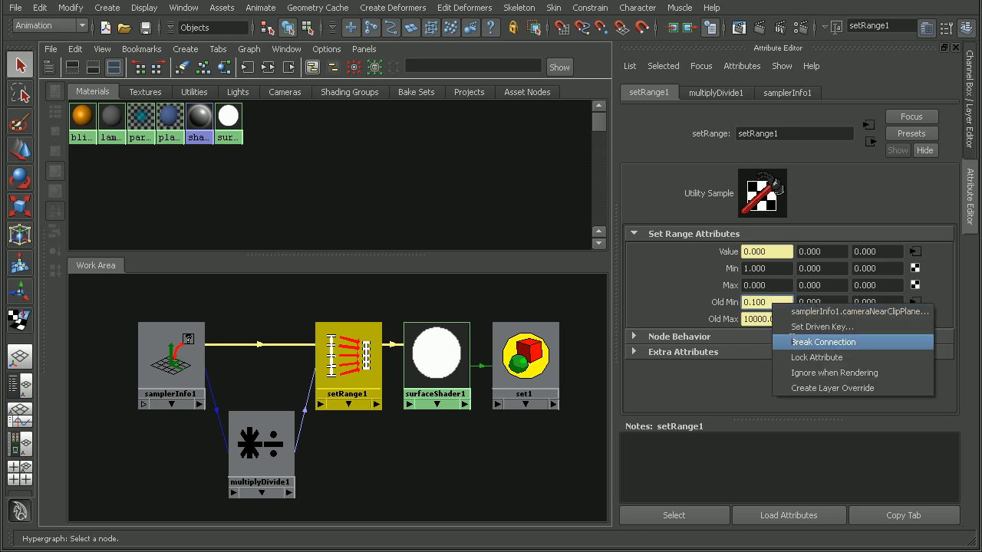
Step: Set setRange1's Old Min to 0.1 and Old Max to 100
{"action": "left_click", "coordinate": [823, 342]}
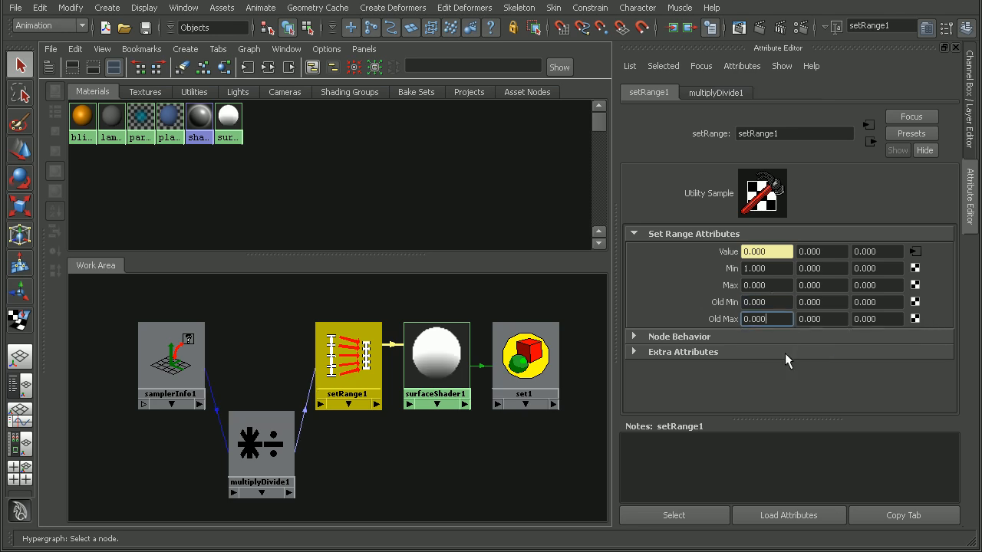
{"action": "left_click", "coordinate": [766, 301]}
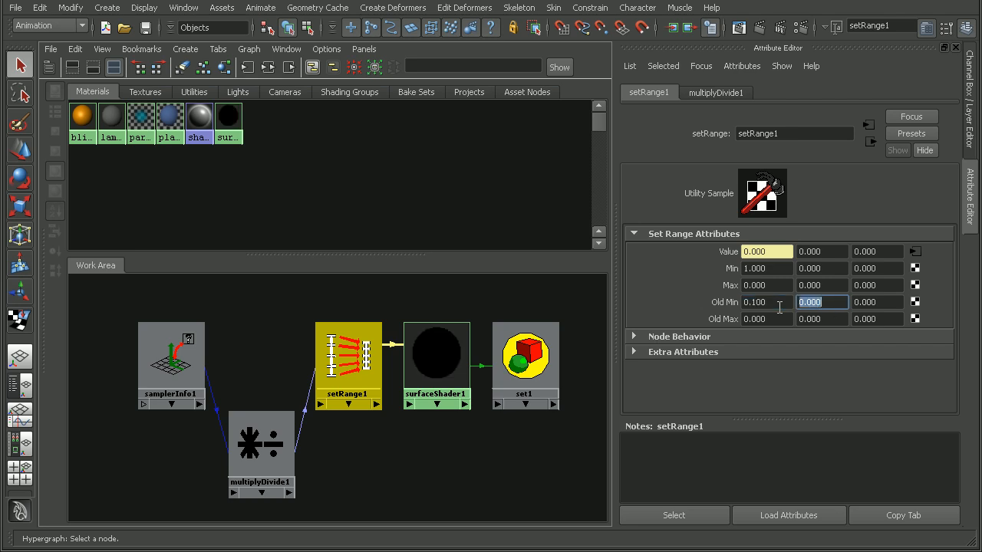
{"action": "type", "text": "100.000"}
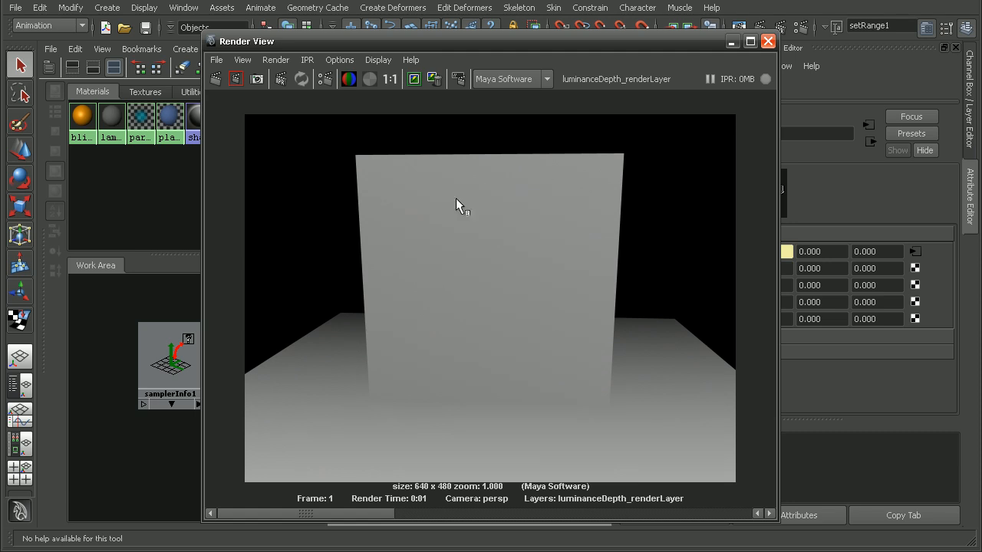
{"action": "mouse_move", "coordinate": [398, 343]}
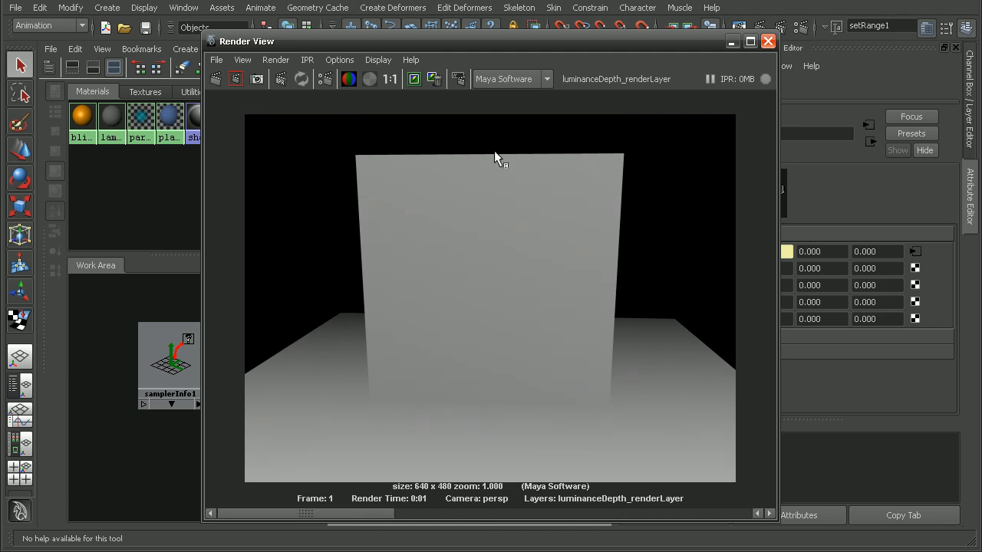
{"action": "mouse_move", "coordinate": [474, 372]}
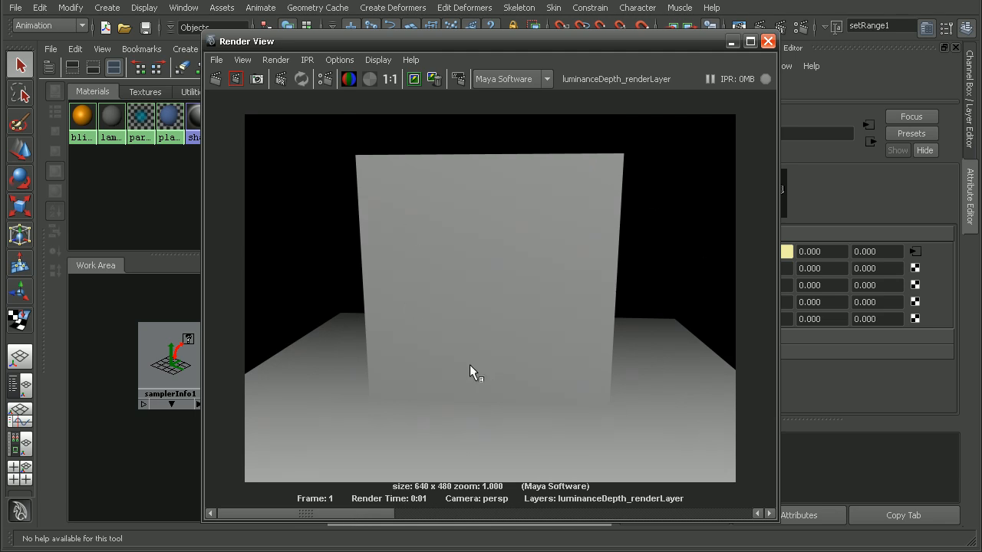
{"action": "mouse_move", "coordinate": [602, 176]}
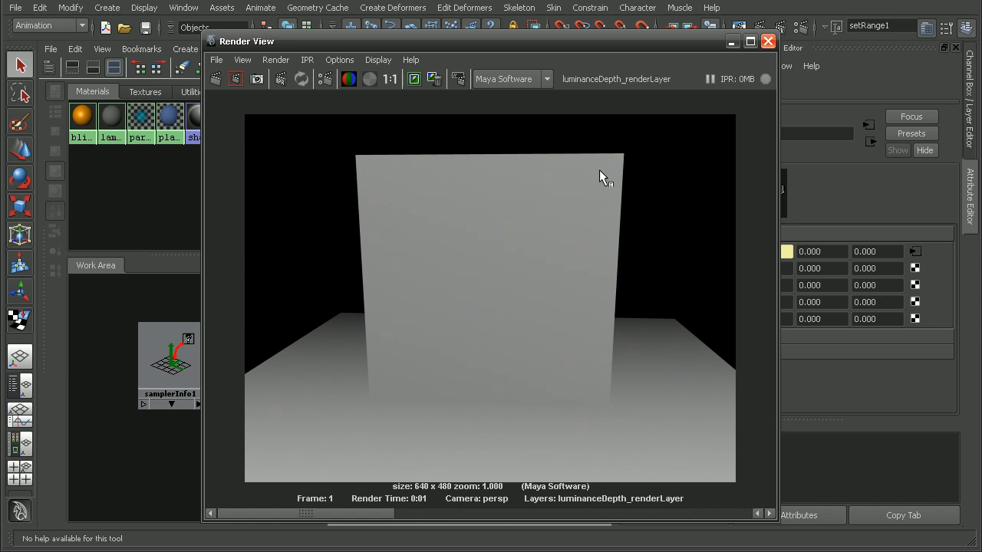
{"action": "mouse_move", "coordinate": [529, 144]}
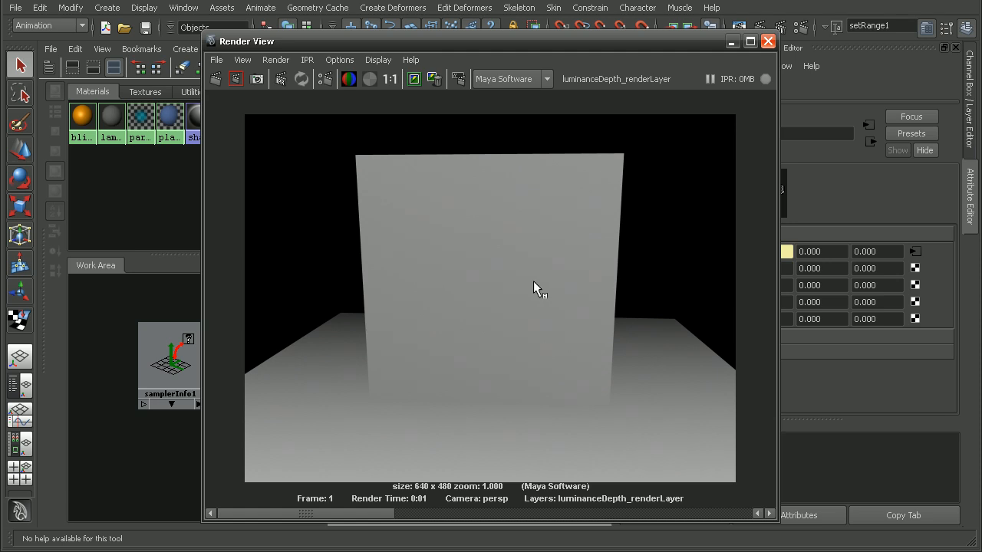
{"action": "mouse_move", "coordinate": [431, 357]}
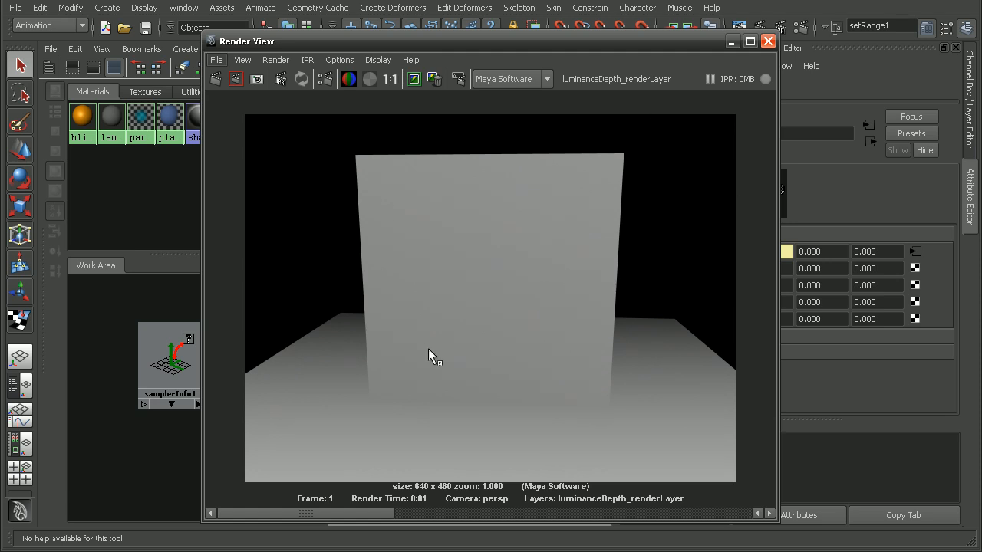
{"action": "mouse_move", "coordinate": [585, 243]}
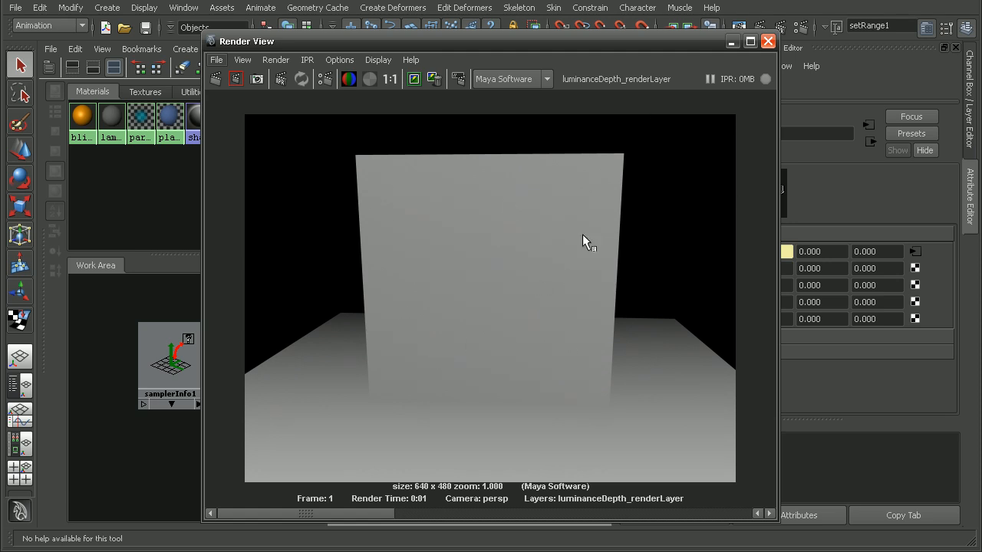
{"action": "mouse_move", "coordinate": [437, 173]}
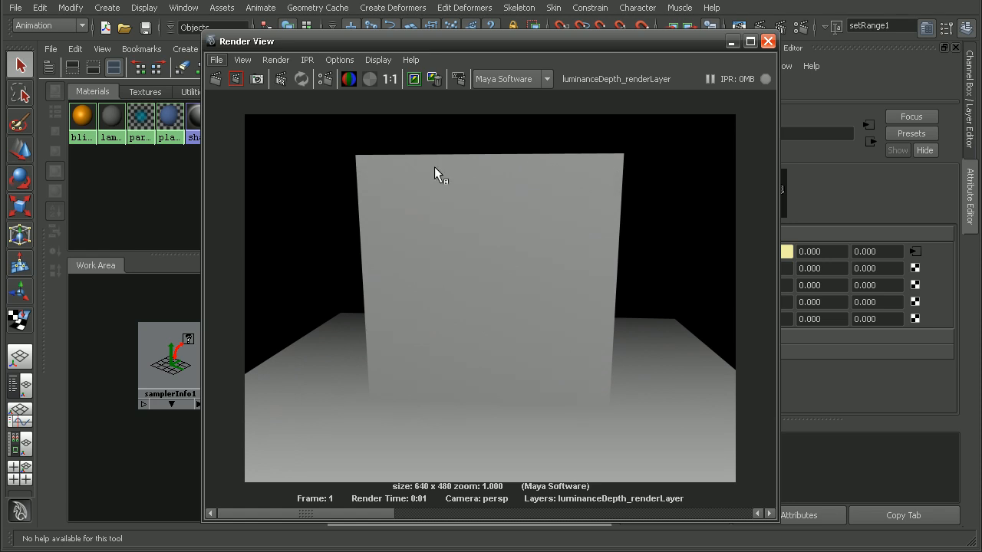
{"action": "mouse_move", "coordinate": [432, 237]}
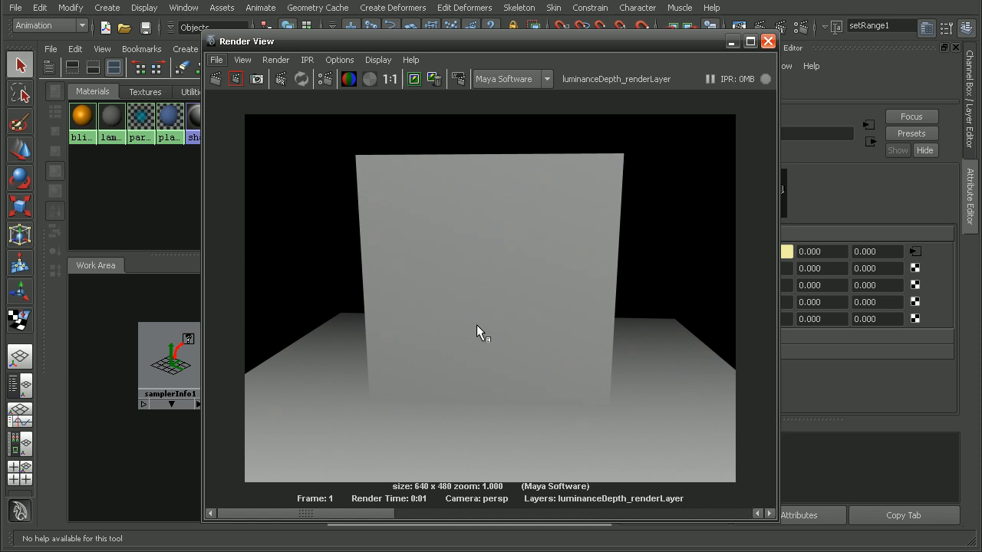
{"action": "mouse_move", "coordinate": [564, 230]}
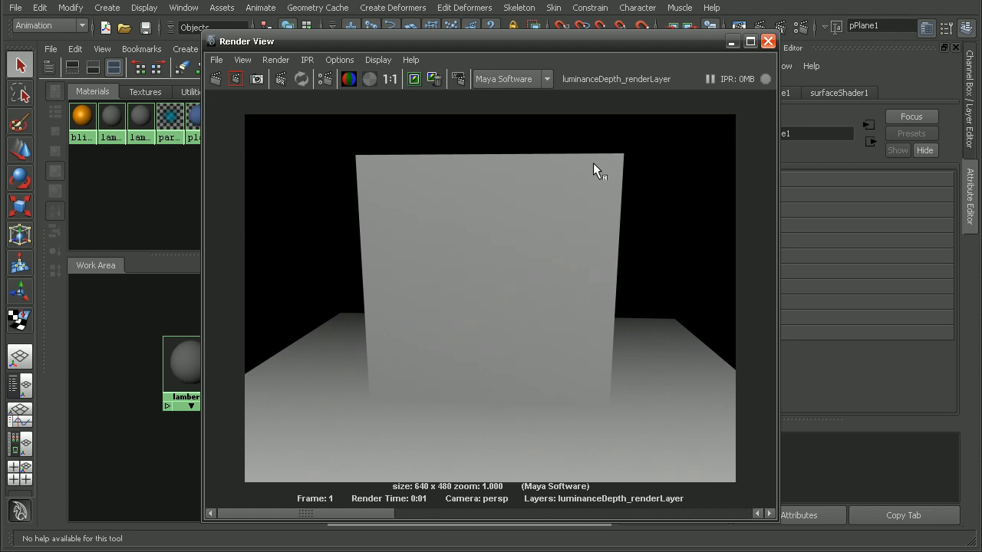
{"action": "mouse_move", "coordinate": [744, 204]}
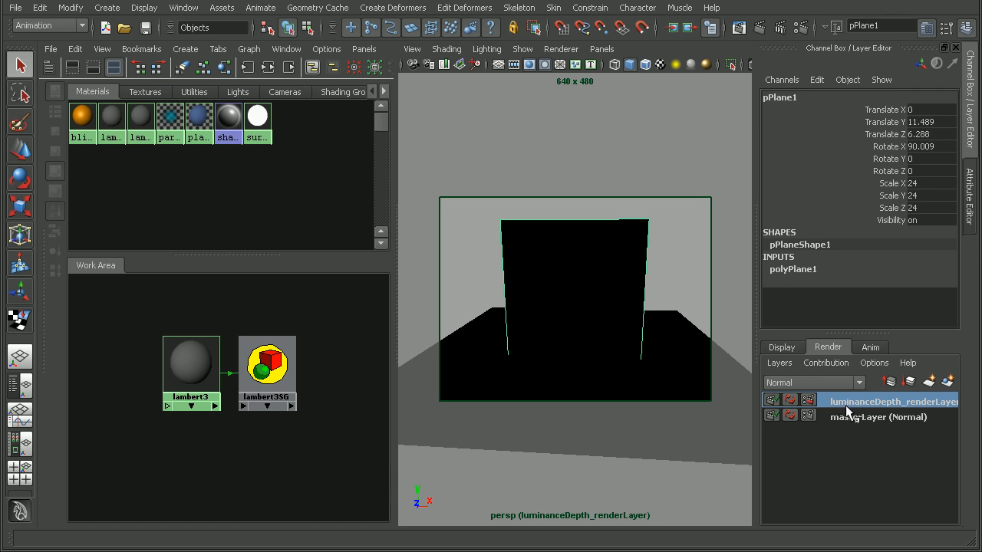
{"action": "mouse_move", "coordinate": [846, 412]}
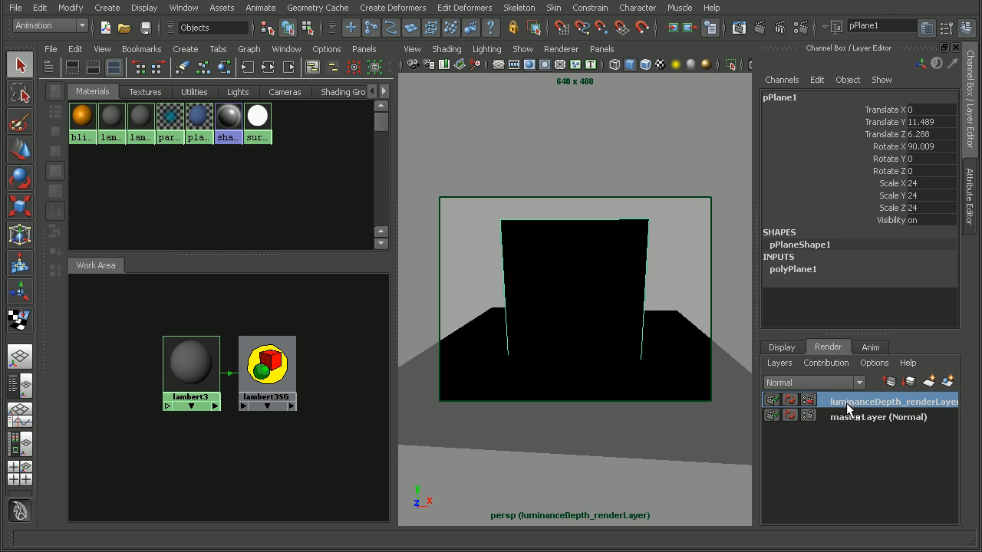
{"action": "mouse_move", "coordinate": [625, 213]}
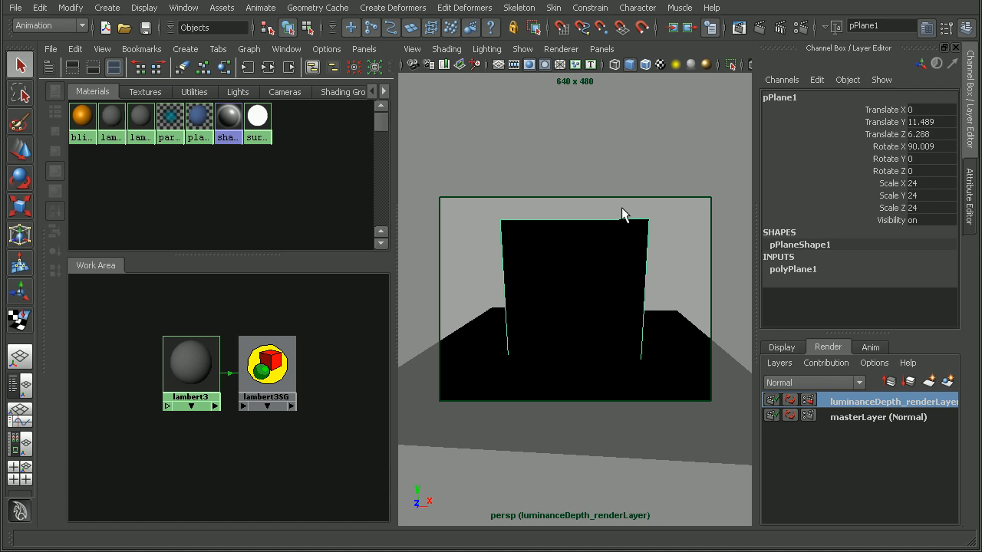
Step: Remove the plane's material override on luminanceDepth_renderLayer so the plane shows blue again
{"action": "left_click", "coordinate": [257, 117]}
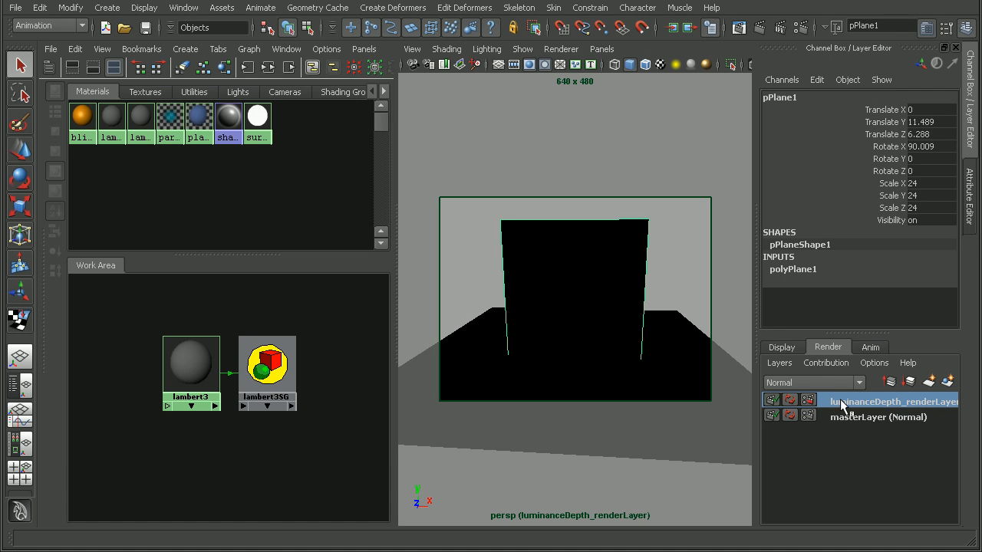
{"action": "mouse_move", "coordinate": [526, 281]}
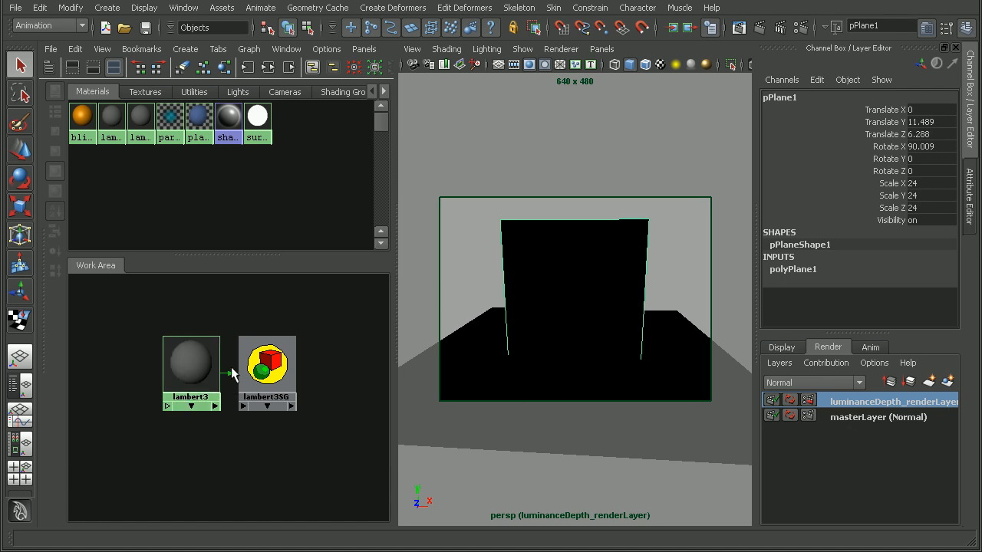
{"action": "mouse_move", "coordinate": [257, 117]}
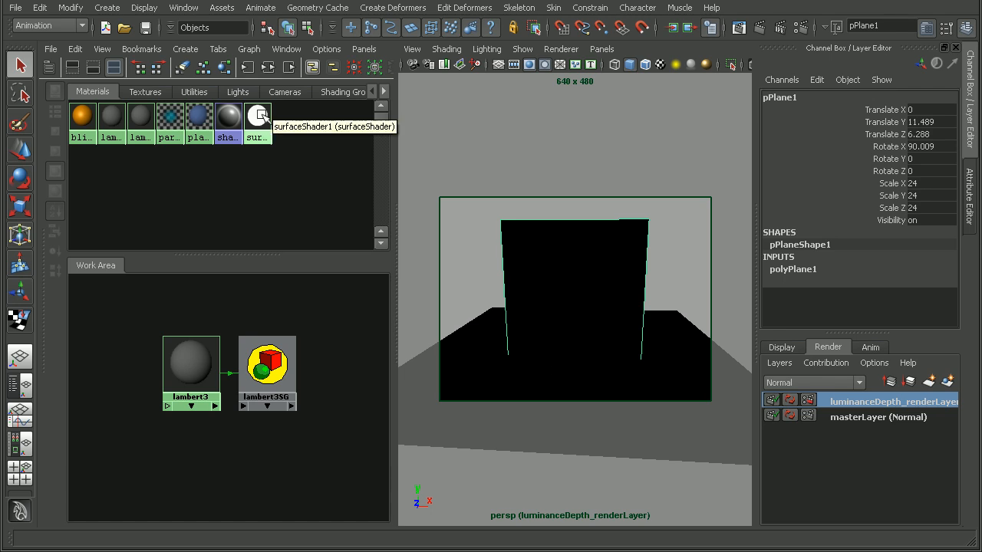
{"action": "mouse_move", "coordinate": [744, 286]}
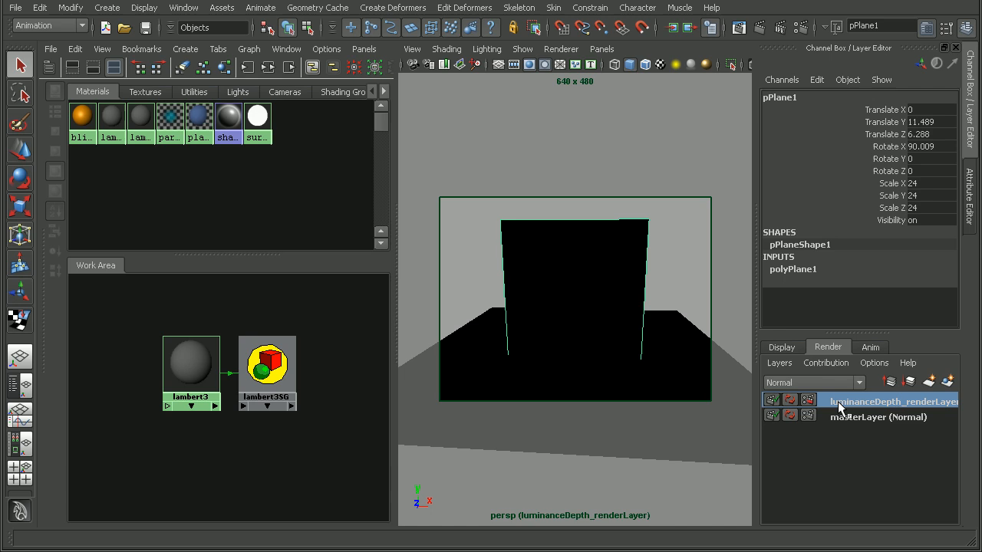
{"action": "right_click", "coordinate": [890, 400]}
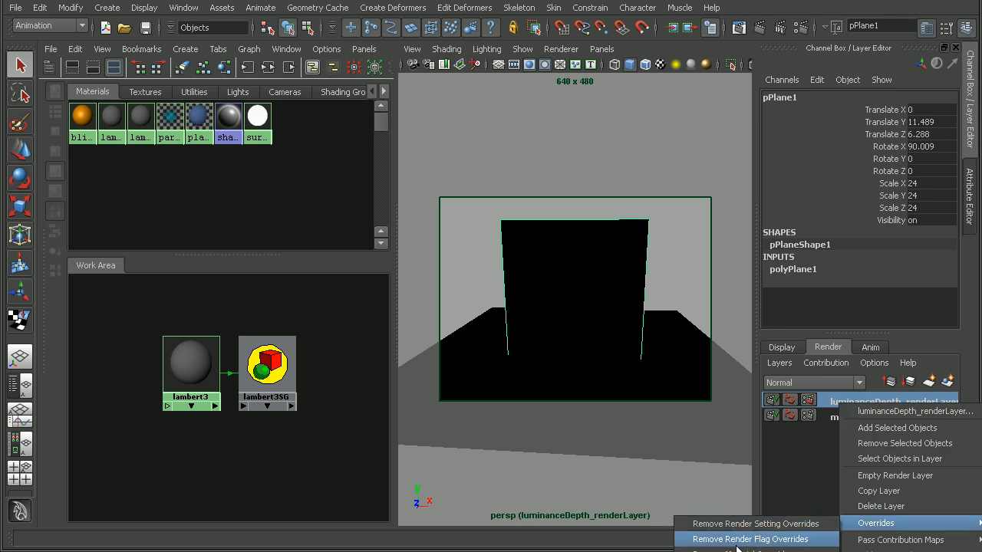
{"action": "left_click", "coordinate": [756, 540]}
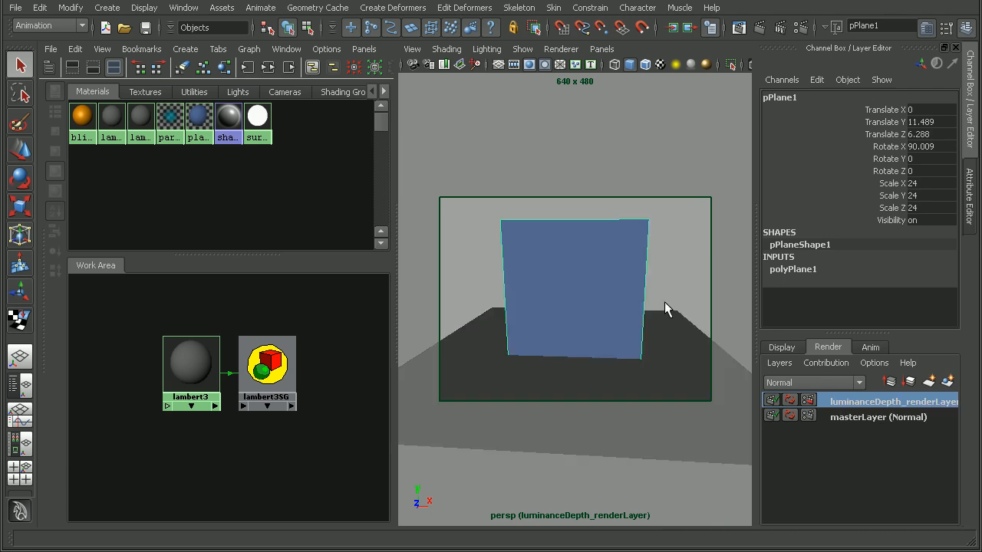
{"action": "mouse_move", "coordinate": [605, 428]}
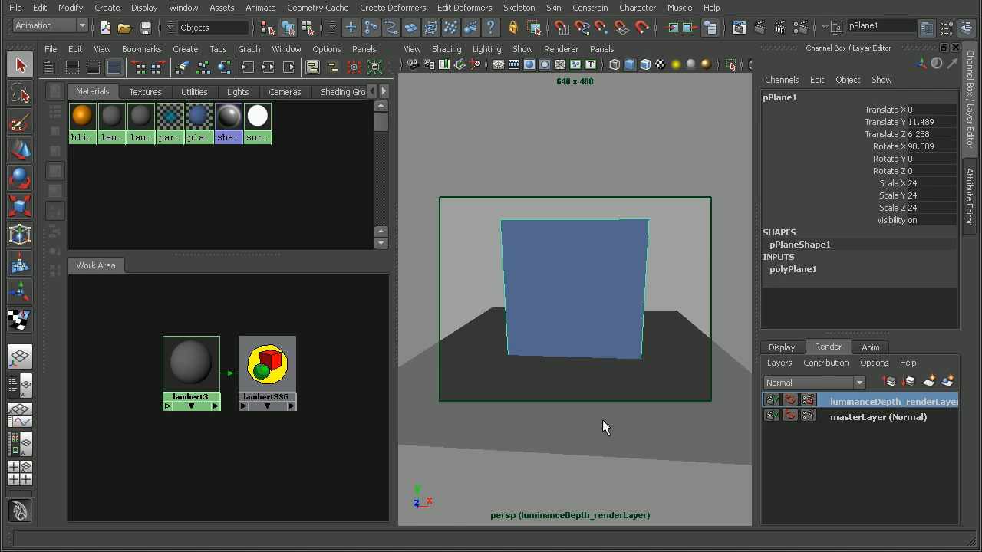
{"action": "mouse_move", "coordinate": [346, 172]}
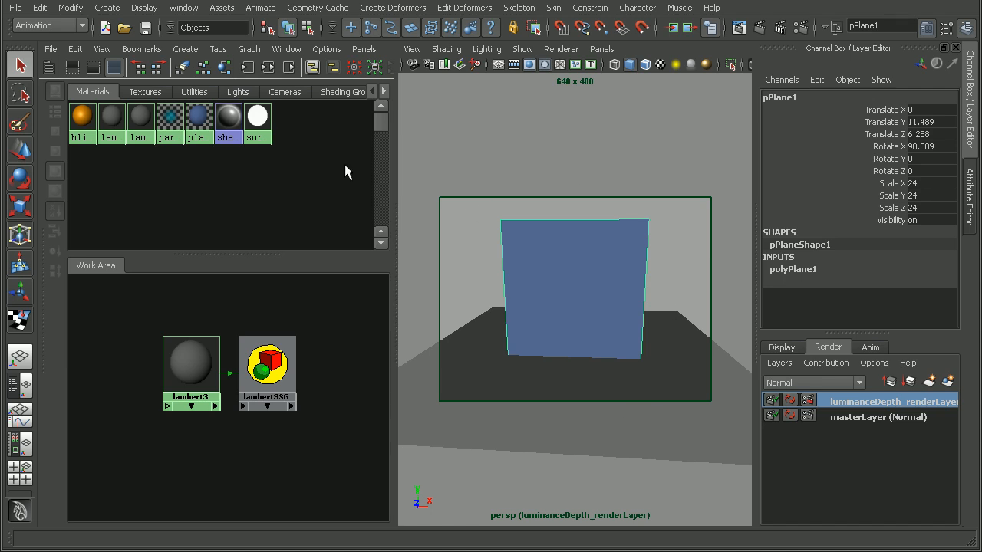
{"action": "mouse_move", "coordinate": [571, 270]}
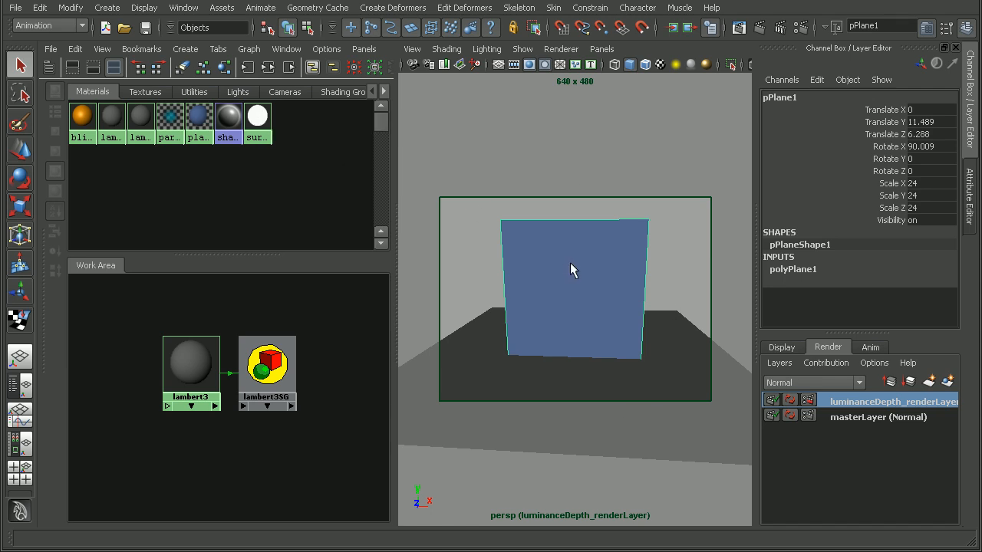
{"action": "mouse_move", "coordinate": [422, 180]}
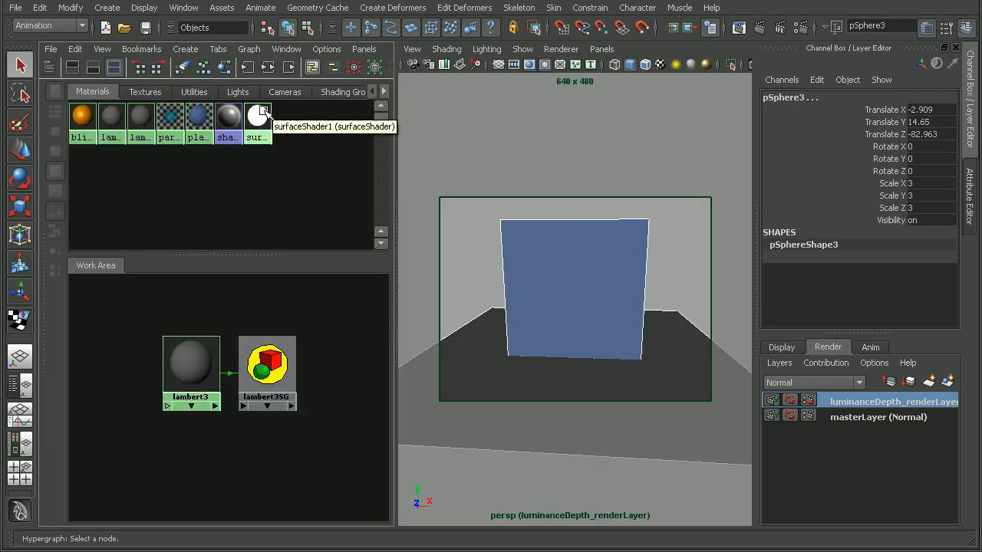
Step: Assign surfaceShader1 to the selected spheres from its Hypershade context menu
{"action": "right_click", "coordinate": [257, 119]}
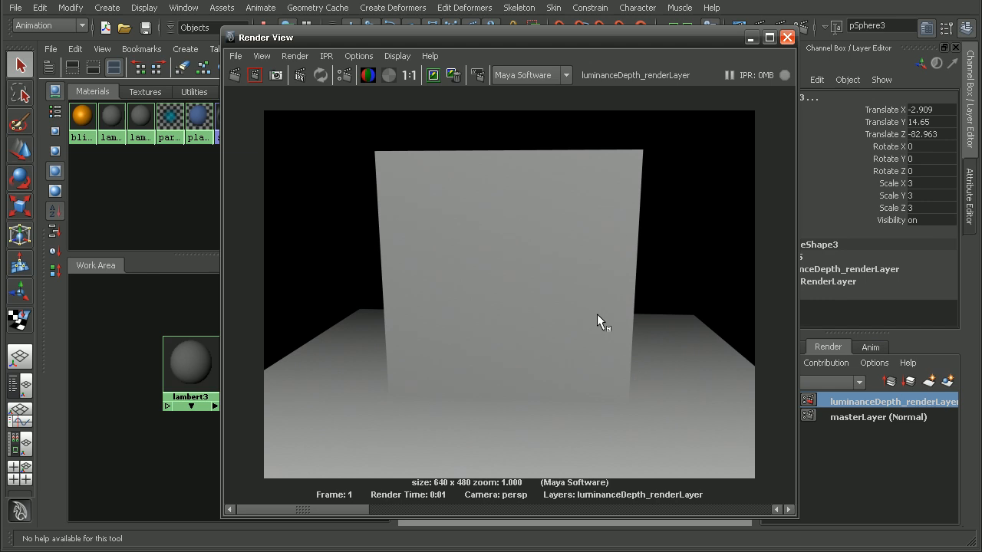
{"action": "mouse_move", "coordinate": [743, 162]}
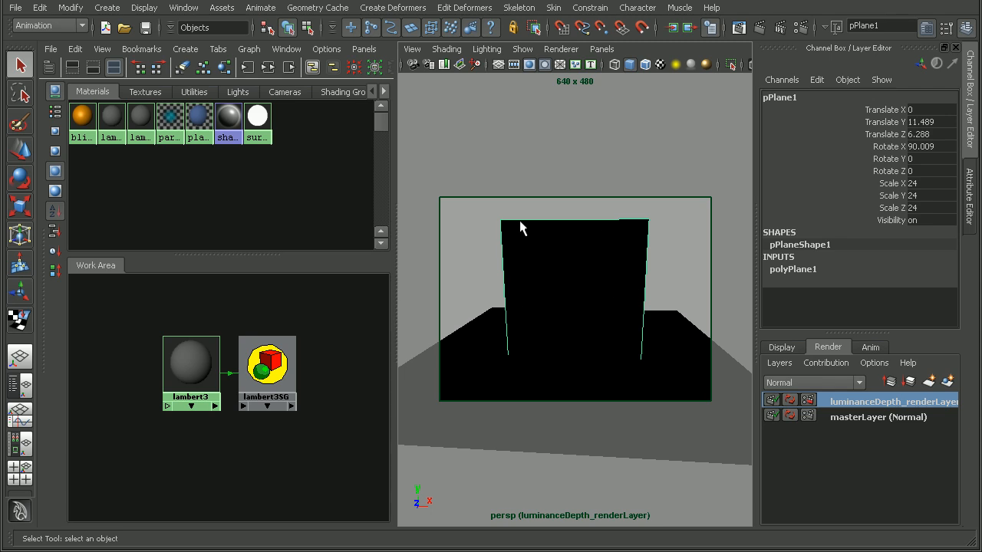
Step: Deselect everything, then render and re-render the depth layer before closing the Render View
{"action": "left_click", "coordinate": [191, 361]}
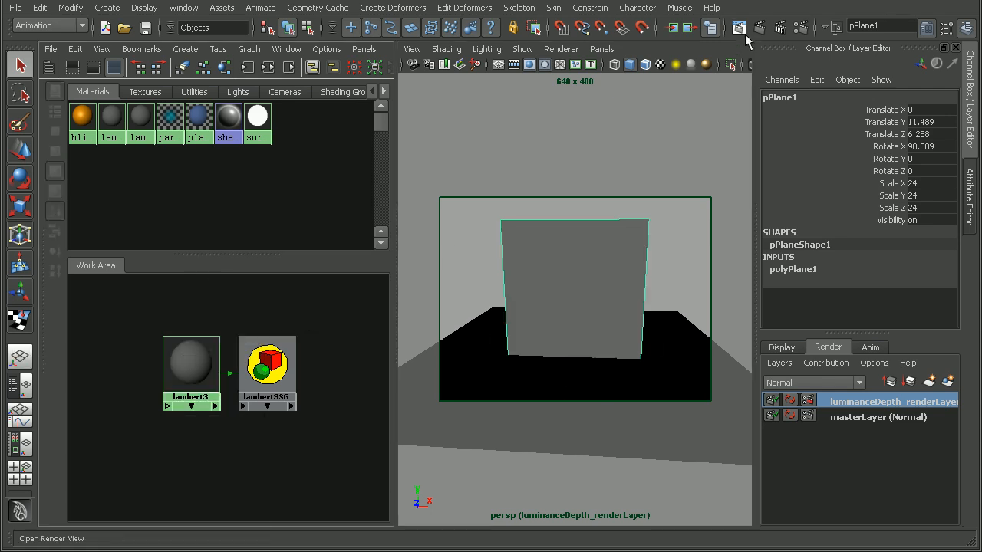
{"action": "left_click", "coordinate": [738, 27]}
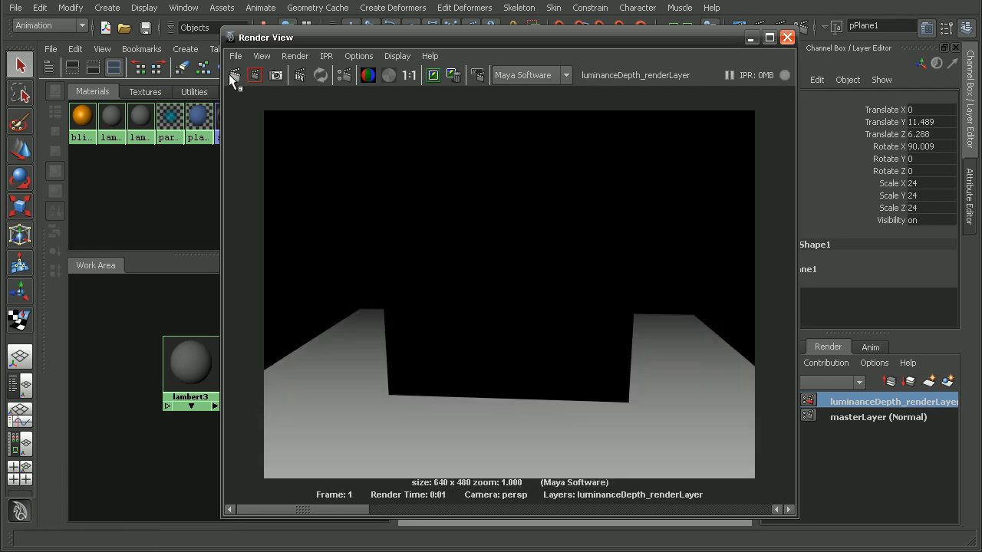
{"action": "mouse_move", "coordinate": [428, 462]}
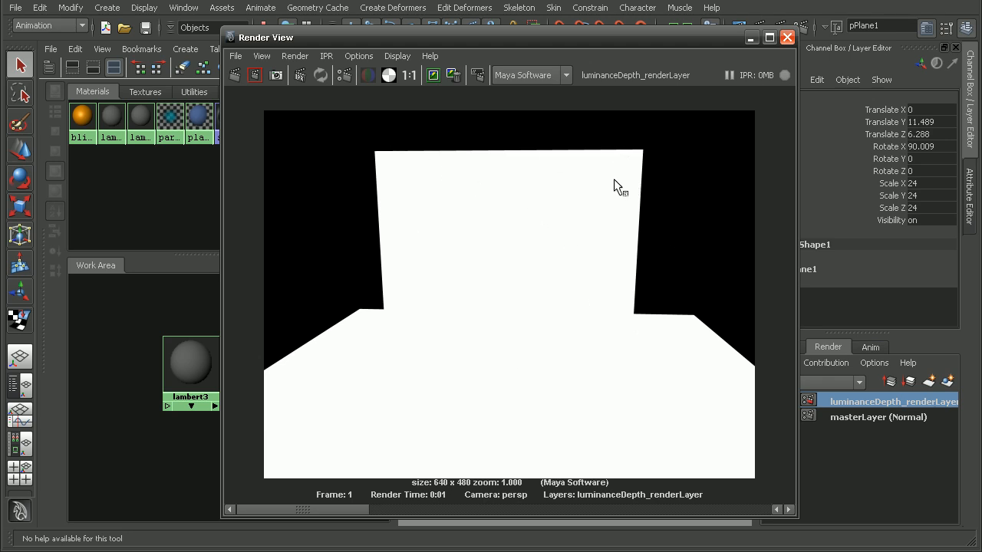
{"action": "left_click", "coordinate": [367, 74]}
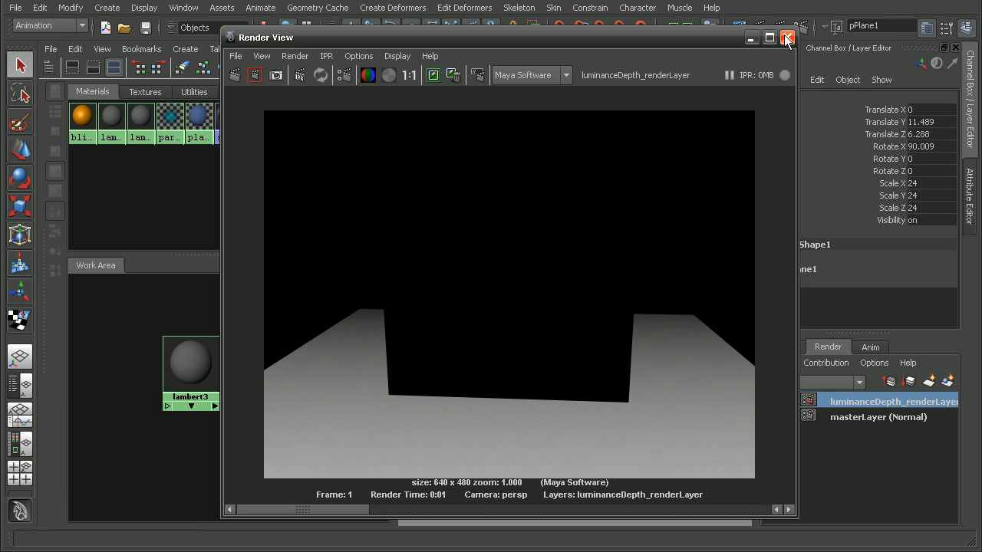
{"action": "left_click", "coordinate": [787, 38]}
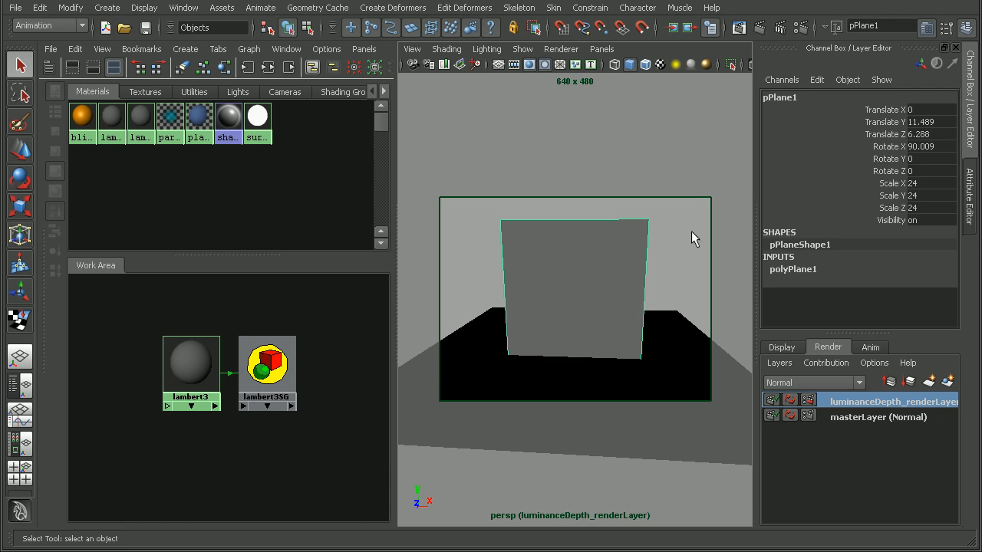
{"action": "mouse_move", "coordinate": [673, 250]}
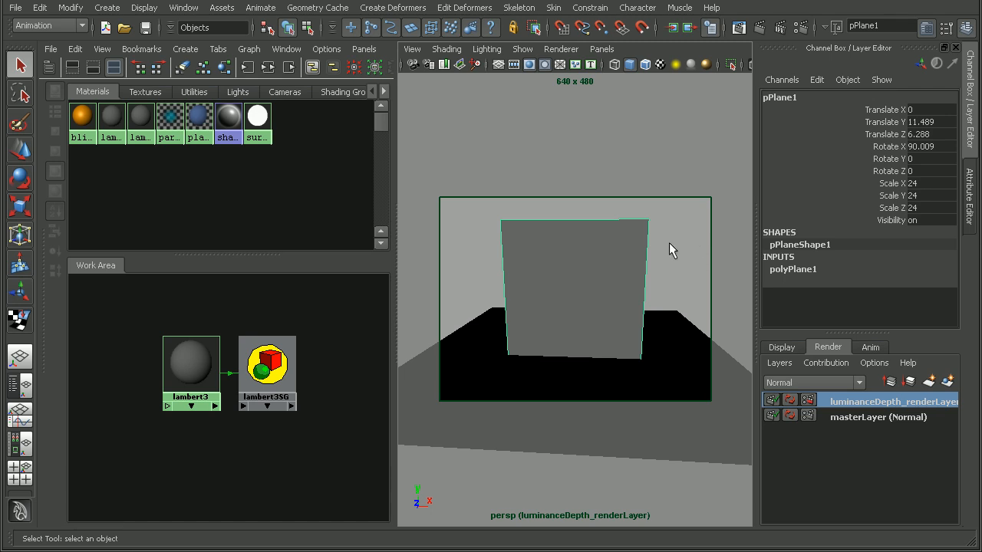
Step: Select surfaceShader1 and lambert3 together in the Hypershade
{"action": "left_click", "coordinate": [191, 360]}
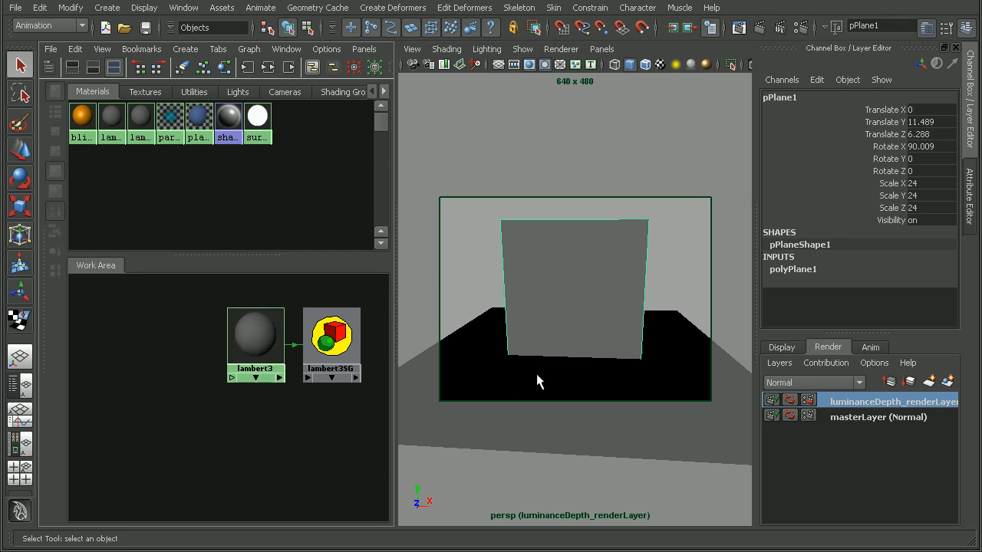
{"action": "left_click", "coordinate": [255, 334]}
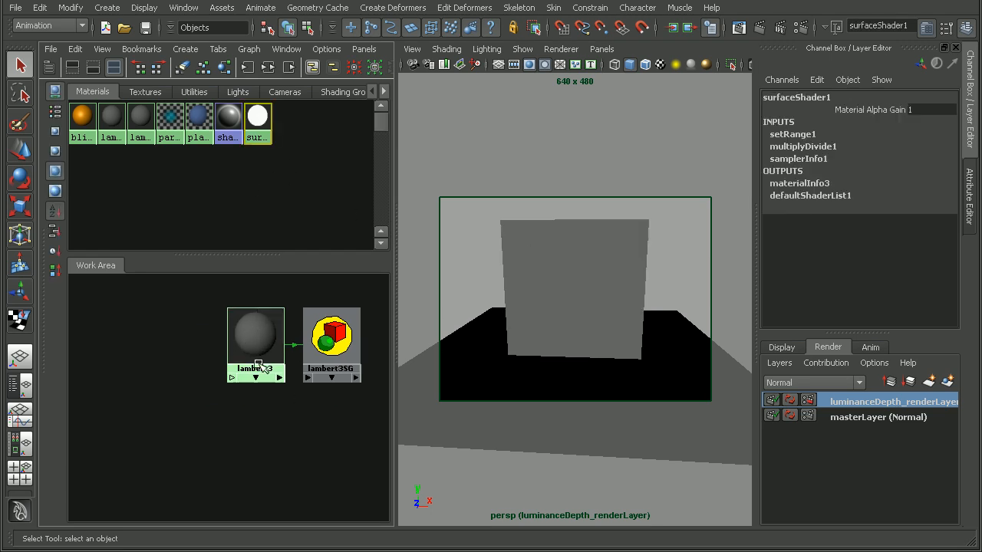
{"action": "left_click", "coordinate": [255, 334]}
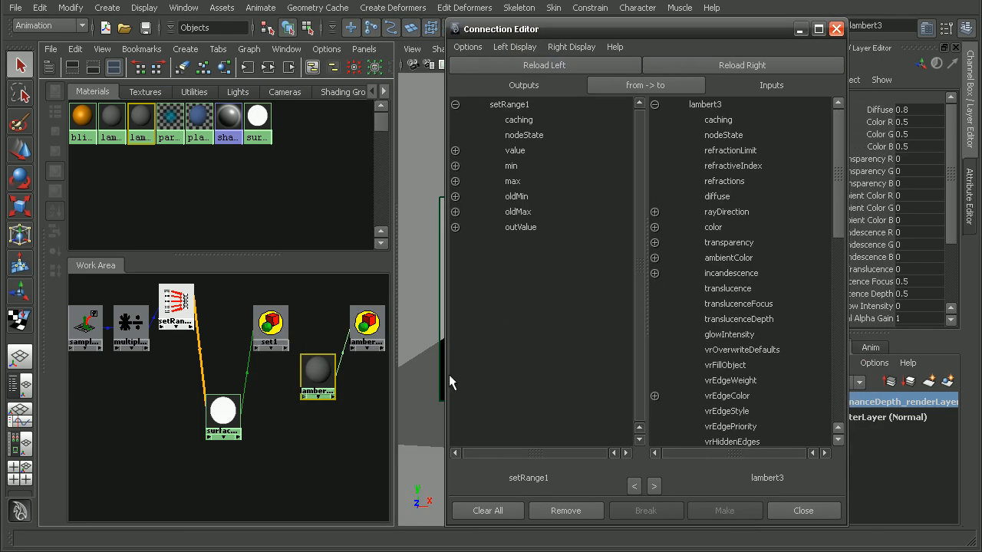
{"action": "mouse_move", "coordinate": [176, 307]}
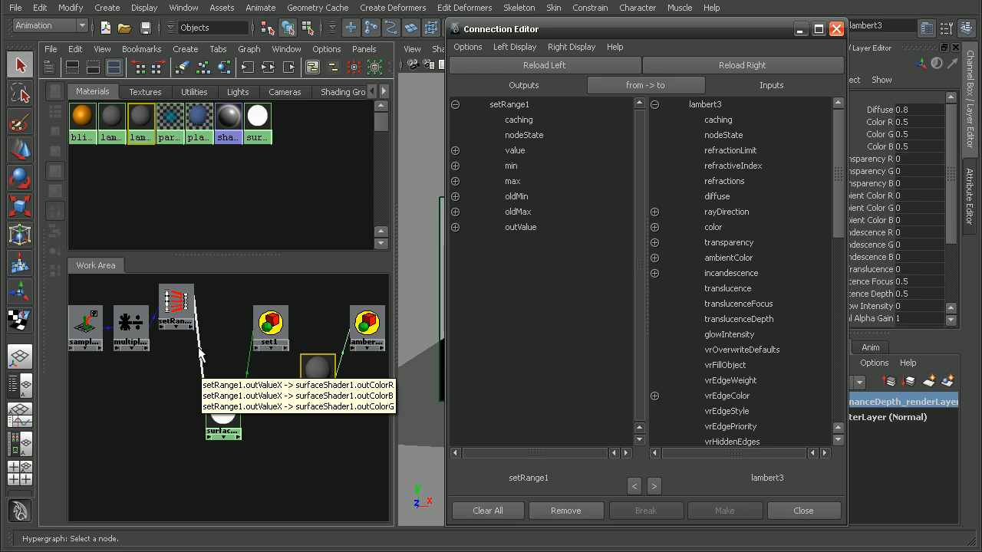
Step: Connect setRange1's outValueX to lambert3's colour R, G and B channels
{"action": "left_click", "coordinate": [455, 227]}
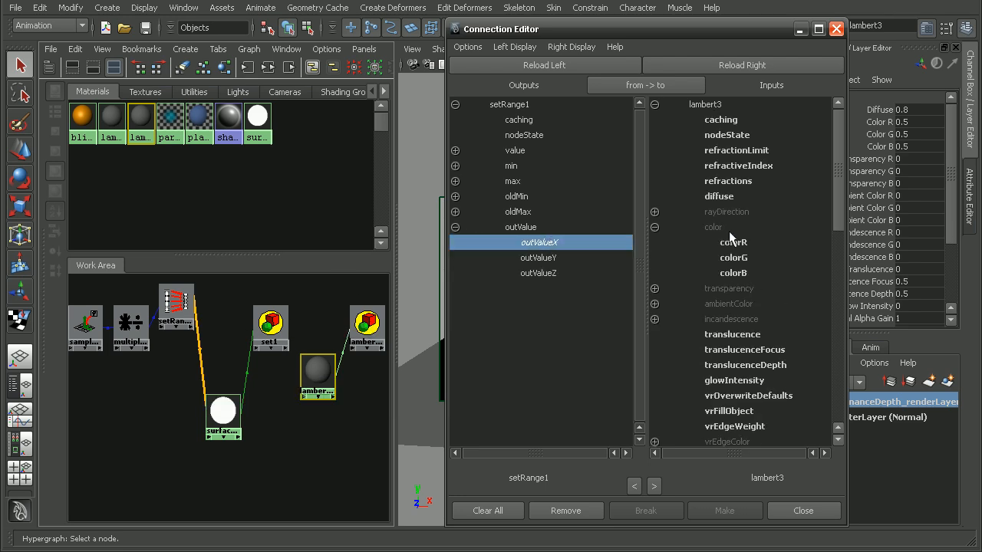
{"action": "left_click", "coordinate": [732, 241]}
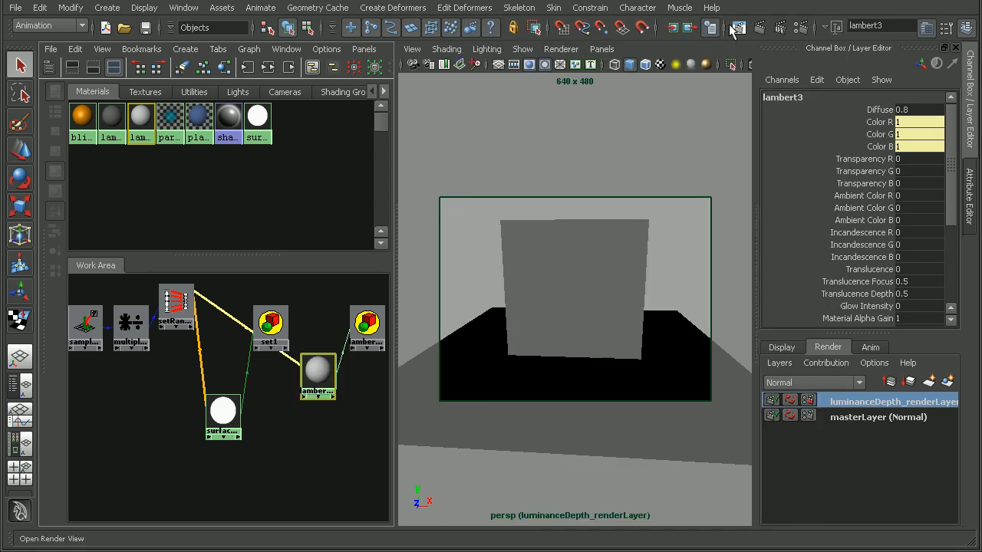
Step: Close the Connection Editor to return to the lambert3 node in the work area
{"action": "left_click", "coordinate": [735, 27]}
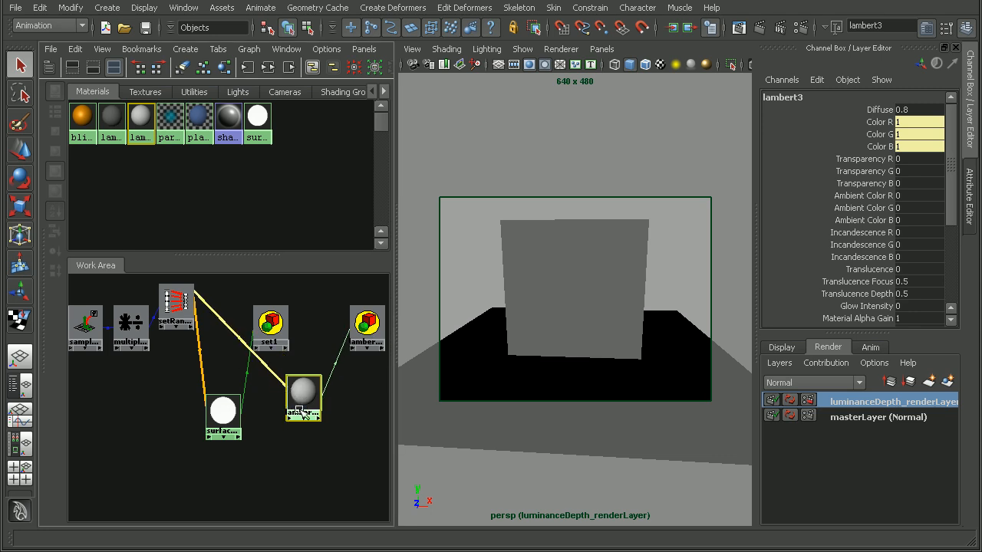
{"action": "mouse_move", "coordinate": [303, 396]}
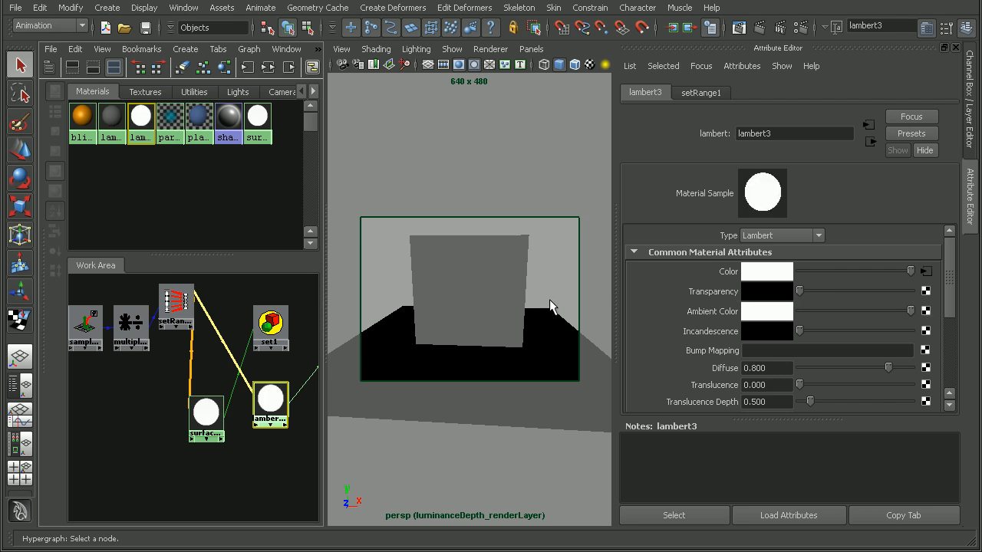
{"action": "mouse_move", "coordinate": [264, 407]}
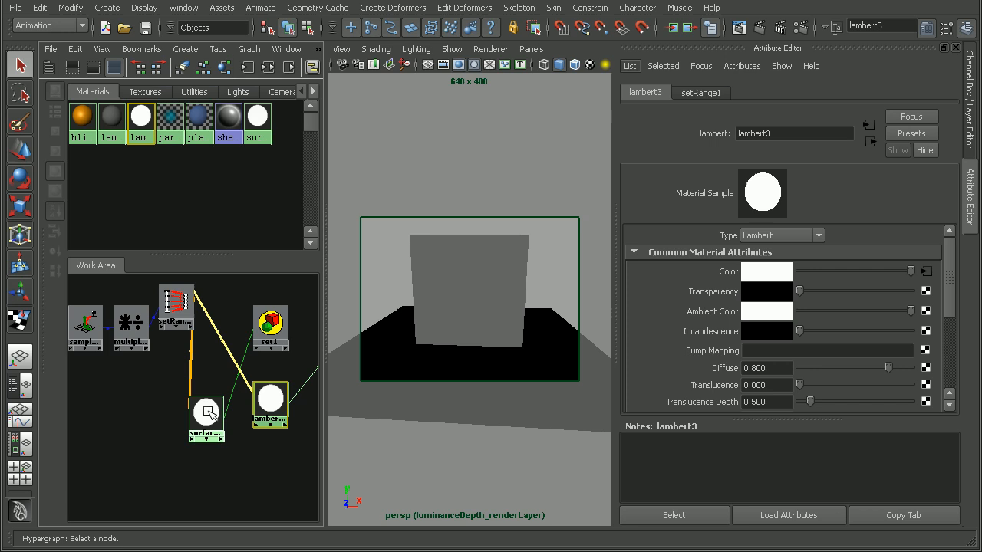
{"action": "mouse_move", "coordinate": [206, 418]}
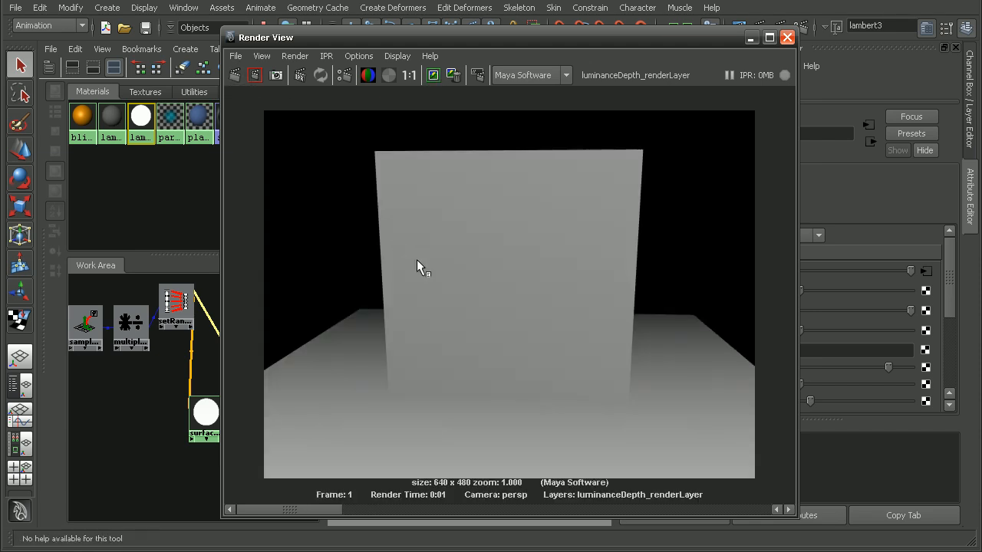
{"action": "mouse_move", "coordinate": [660, 421]}
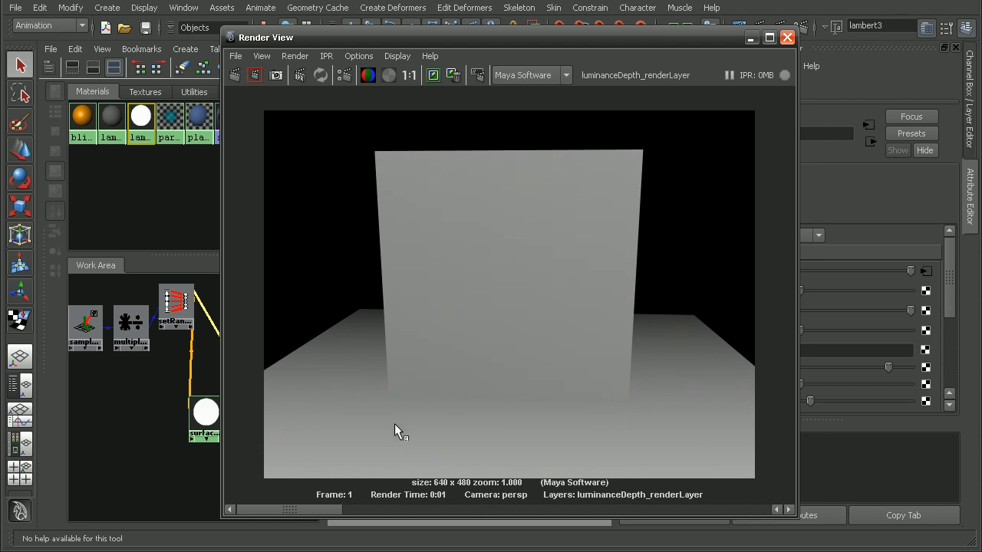
{"action": "mouse_move", "coordinate": [427, 267]}
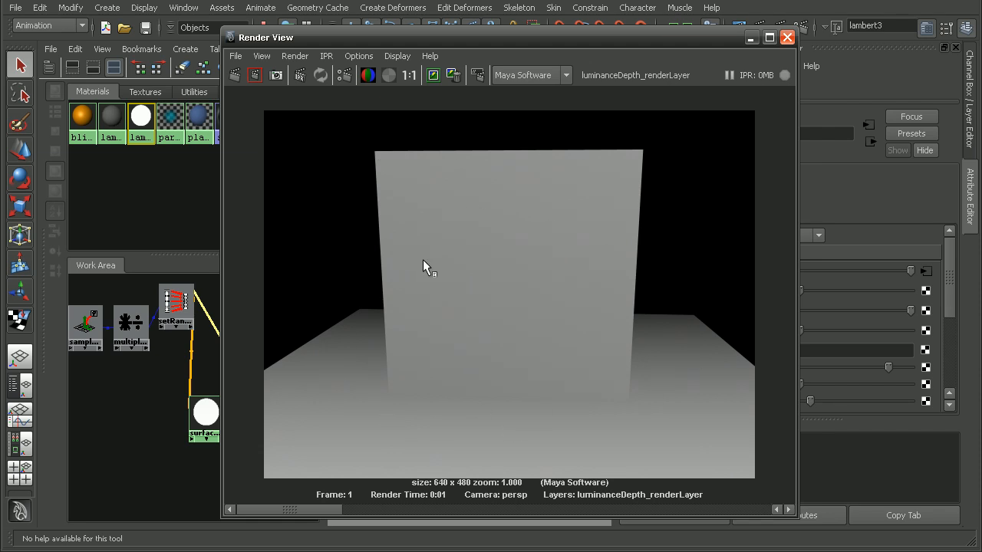
{"action": "mouse_move", "coordinate": [412, 191]}
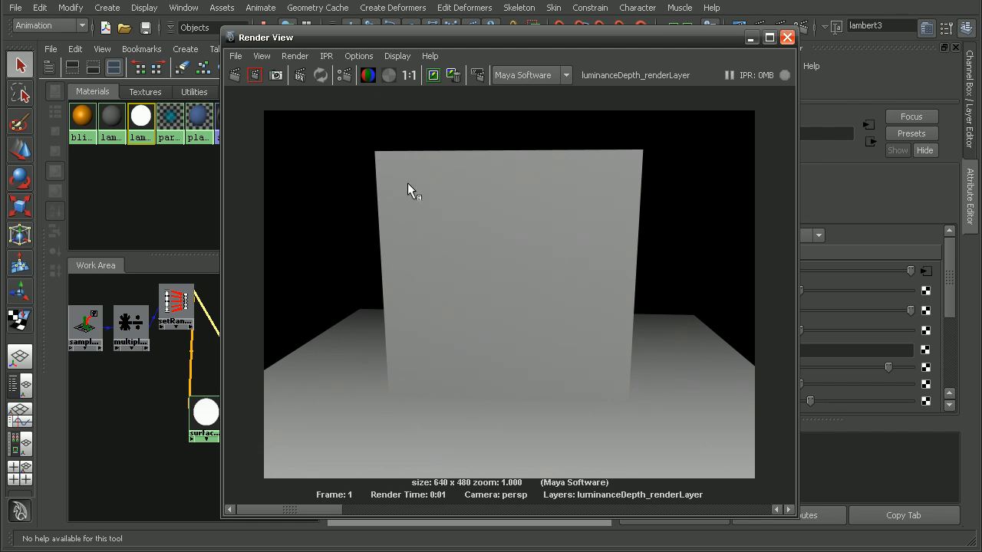
{"action": "mouse_move", "coordinate": [574, 373]}
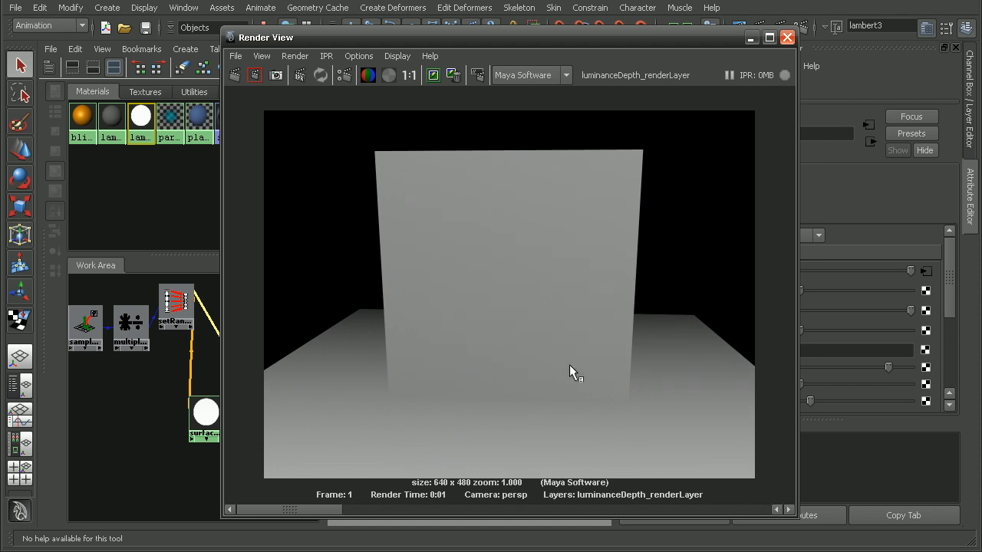
{"action": "mouse_move", "coordinate": [571, 371]}
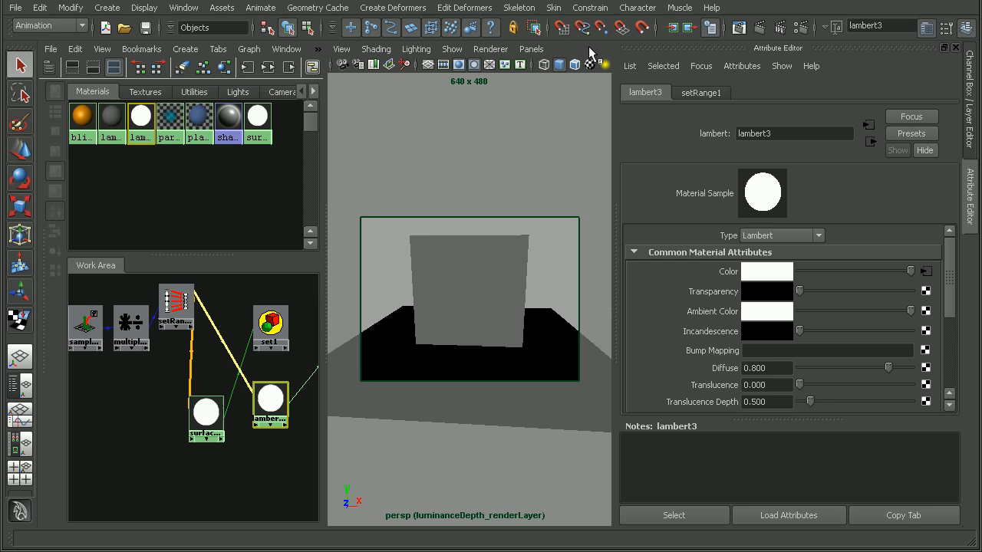
Step: Select the plane's original material to reach its file1 cut-out texture
{"action": "left_click", "coordinate": [199, 117]}
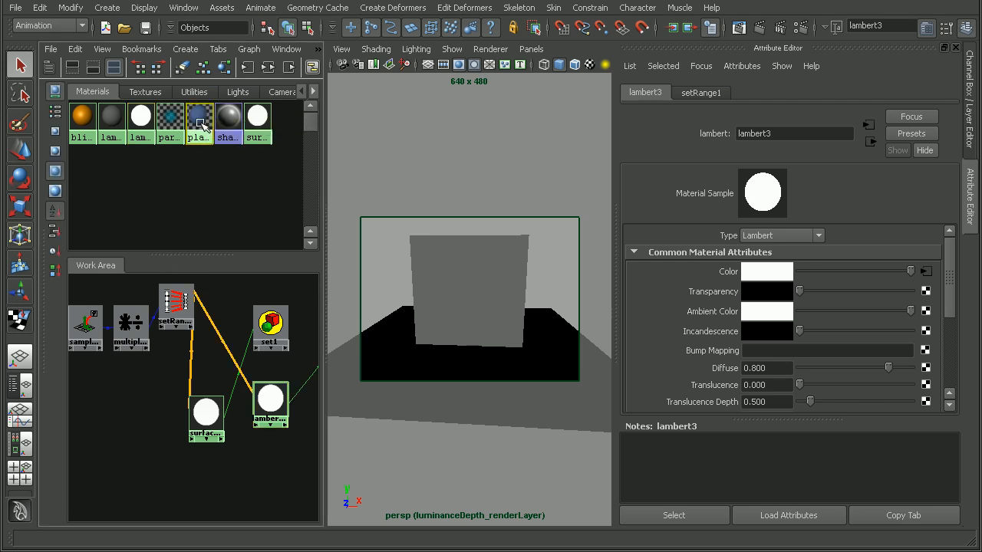
{"action": "left_click", "coordinate": [200, 115]}
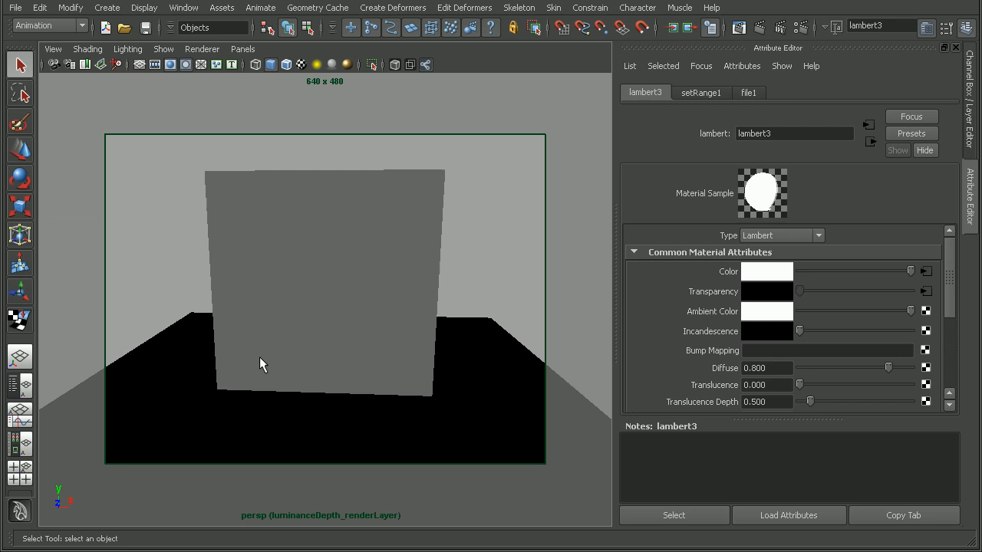
{"action": "mouse_move", "coordinate": [398, 354]}
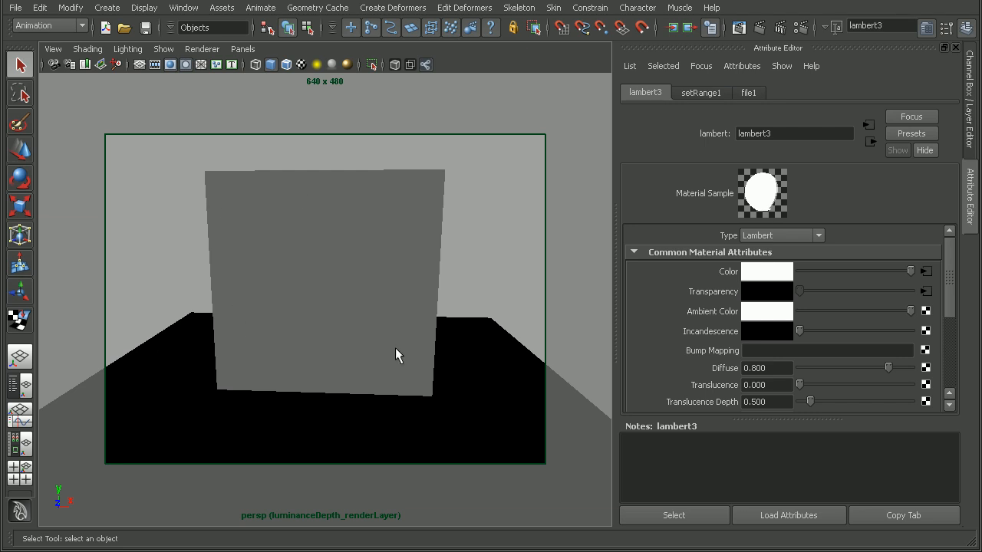
{"action": "mouse_move", "coordinate": [583, 59]}
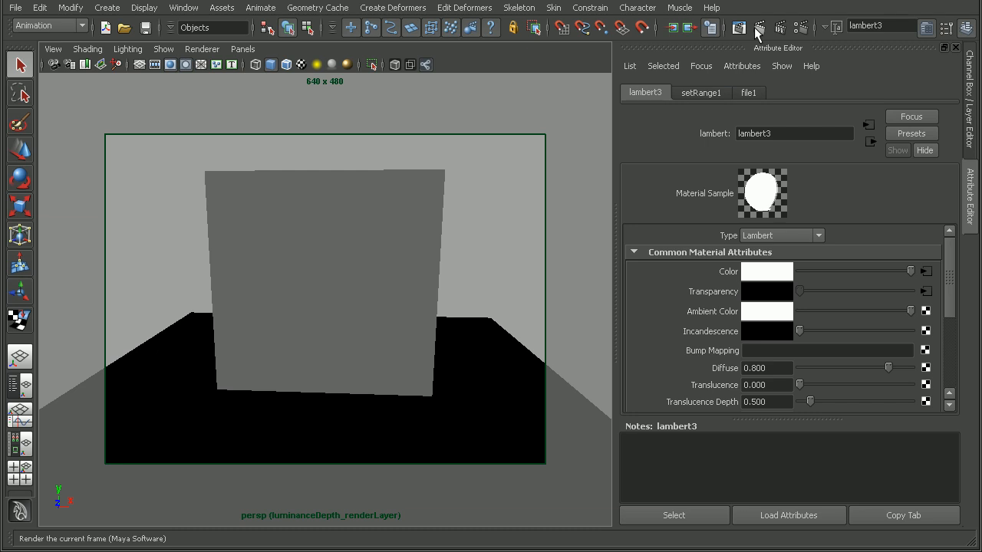
Step: Render the current frame of the luminanceDepth layer in Render View
{"action": "left_click", "coordinate": [738, 28]}
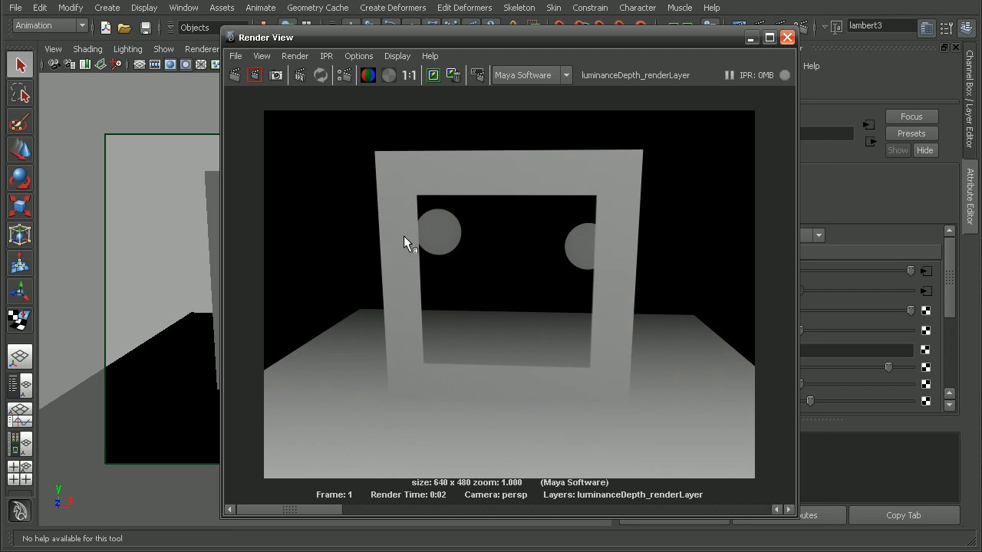
{"action": "mouse_move", "coordinate": [620, 333]}
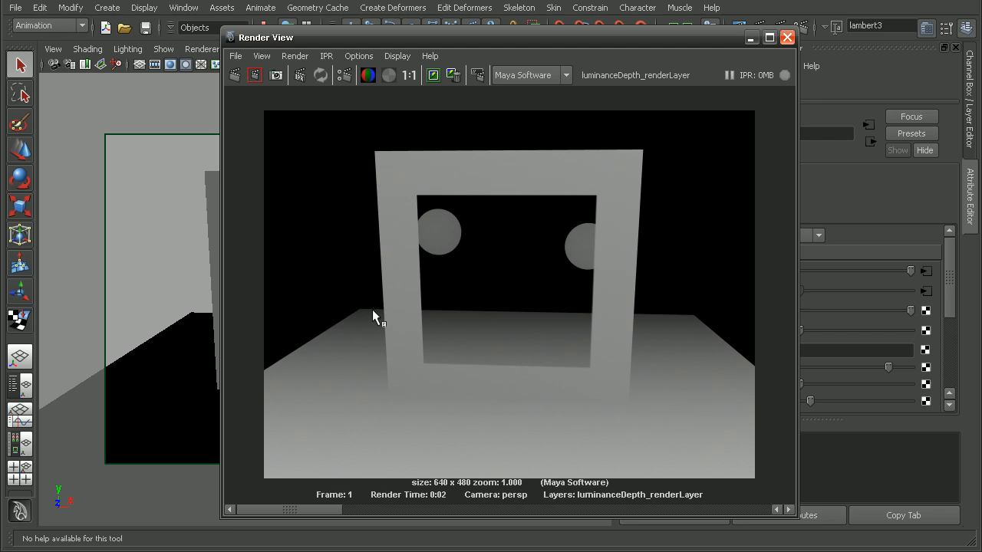
{"action": "mouse_move", "coordinate": [448, 287]}
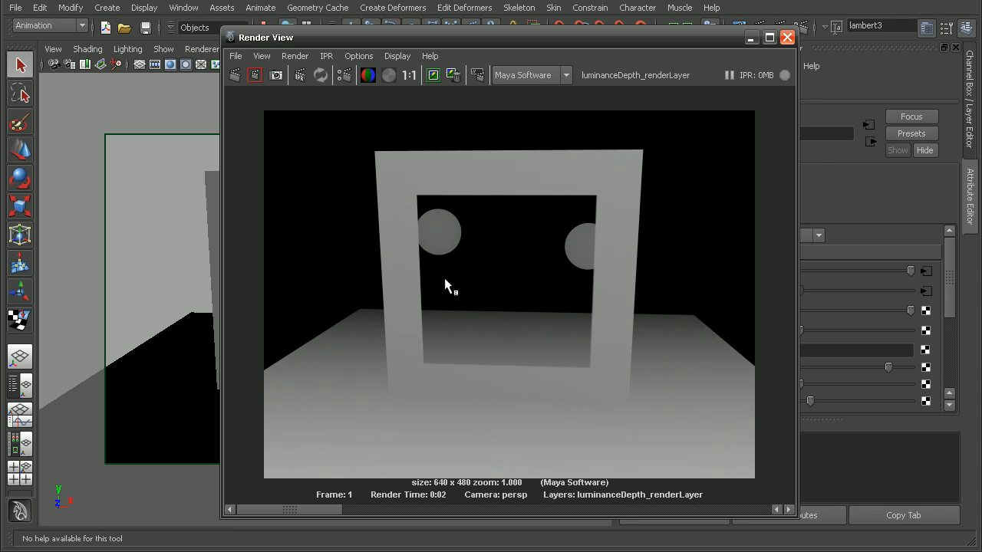
{"action": "mouse_move", "coordinate": [451, 253]}
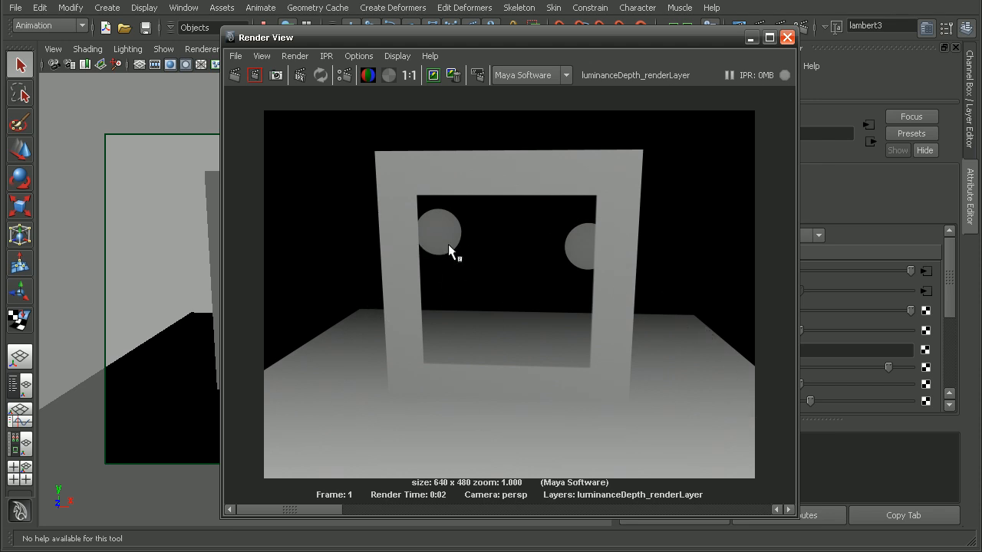
{"action": "mouse_move", "coordinate": [491, 190]}
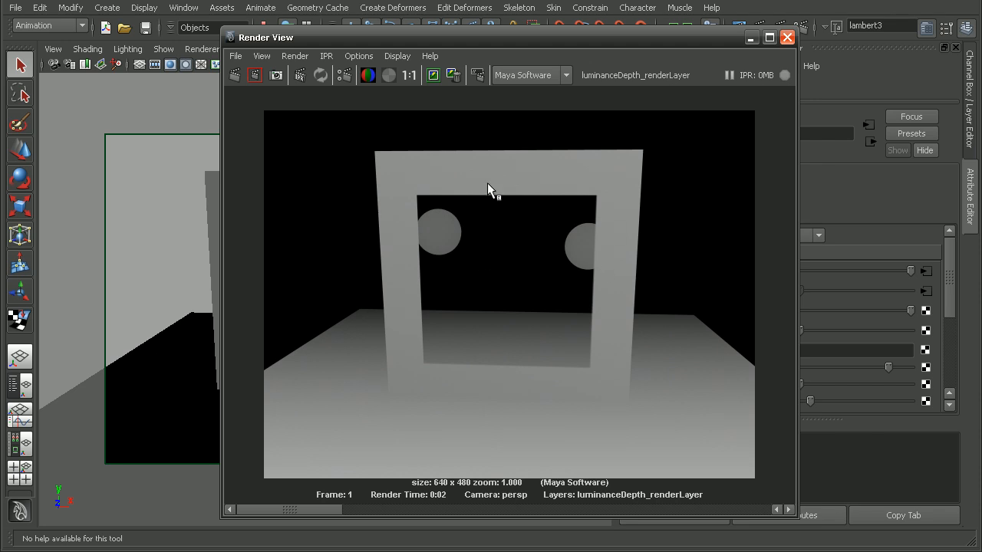